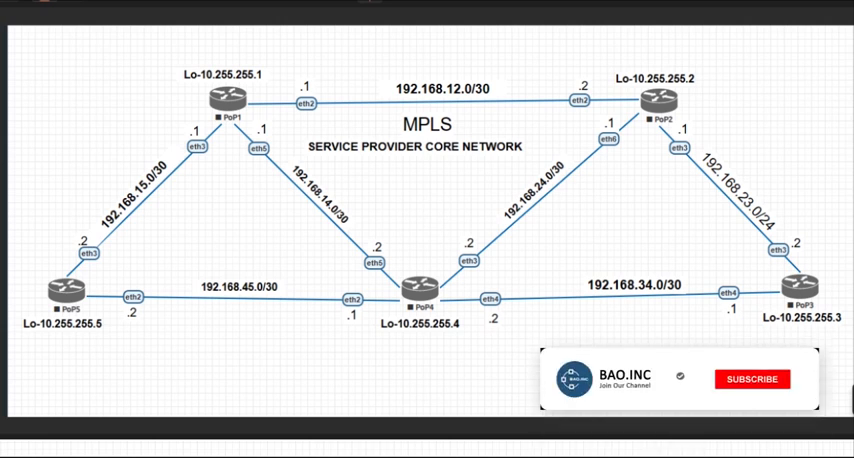
- Add ospf-instance-1 on PoP1 with router ID 10.255.255.1, dismissing the invalid-ID warning
{"action": "left_click", "coordinate": [754, 381]}
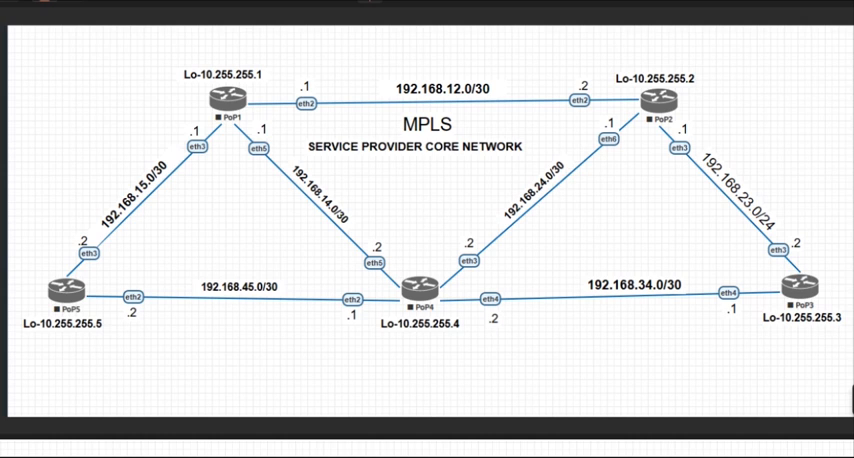
{"action": "mouse_move", "coordinate": [724, 292]}
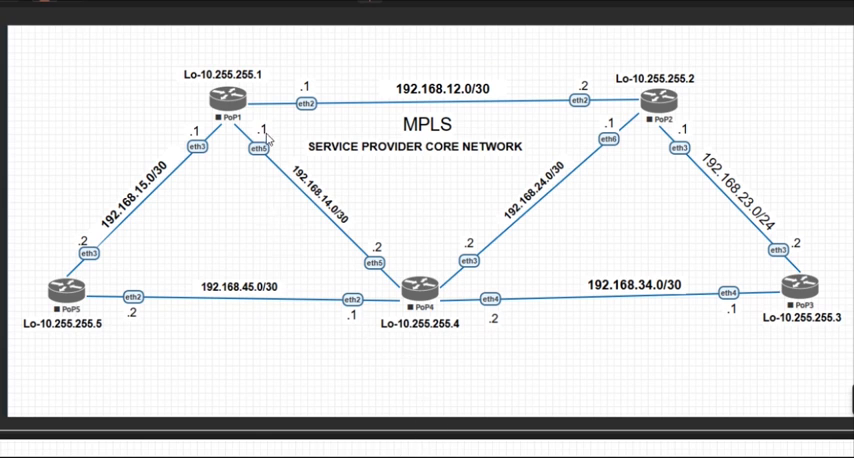
{"action": "mouse_move", "coordinate": [279, 185]}
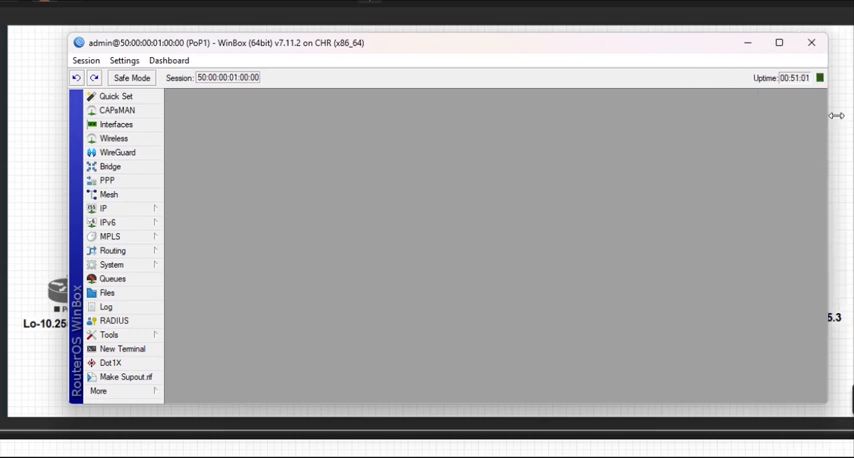
{"action": "mouse_move", "coordinate": [74, 156]}
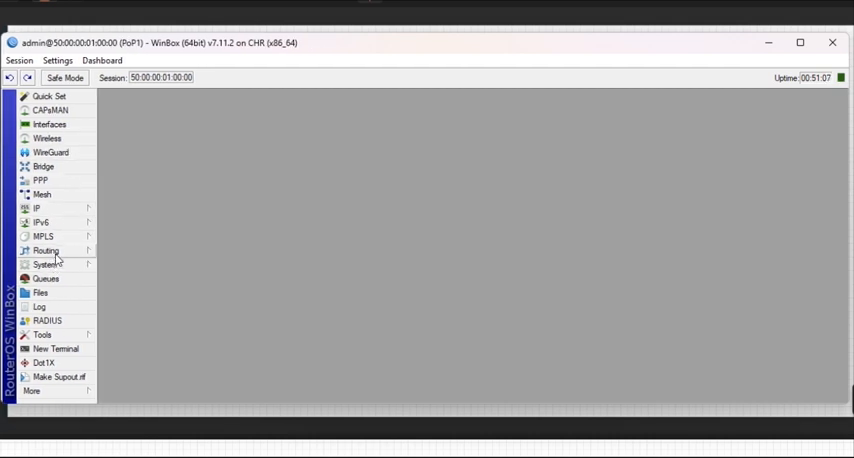
{"action": "left_click", "coordinate": [48, 250]}
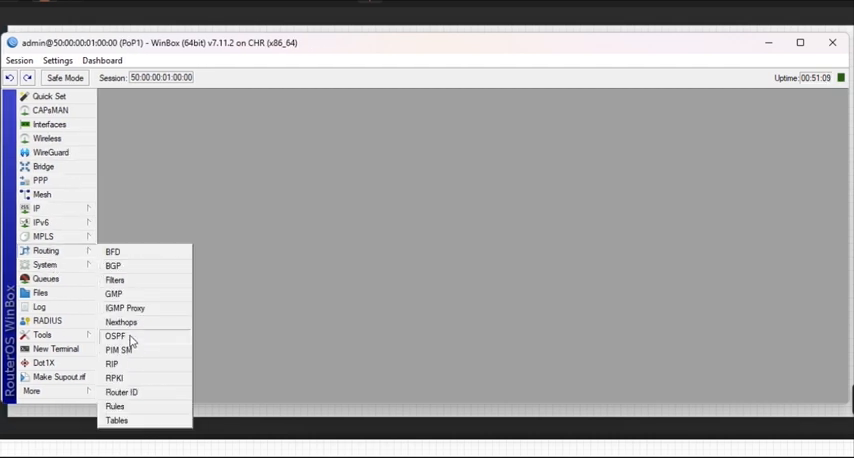
{"action": "left_click", "coordinate": [114, 335]}
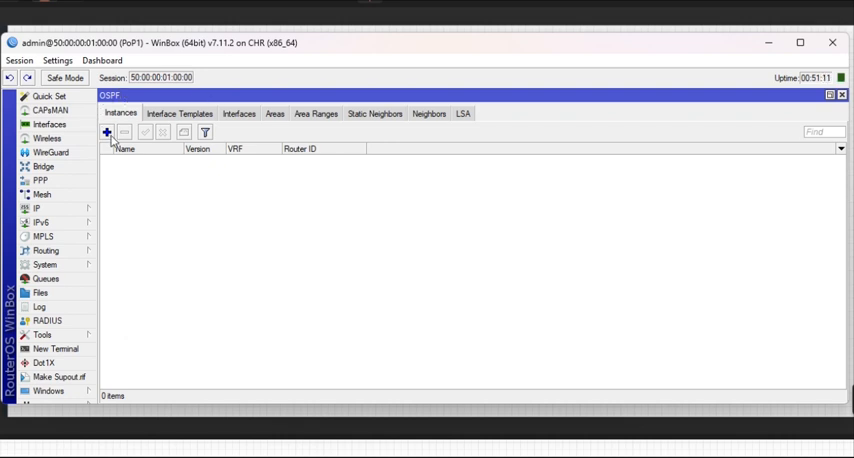
{"action": "left_click", "coordinate": [105, 133]}
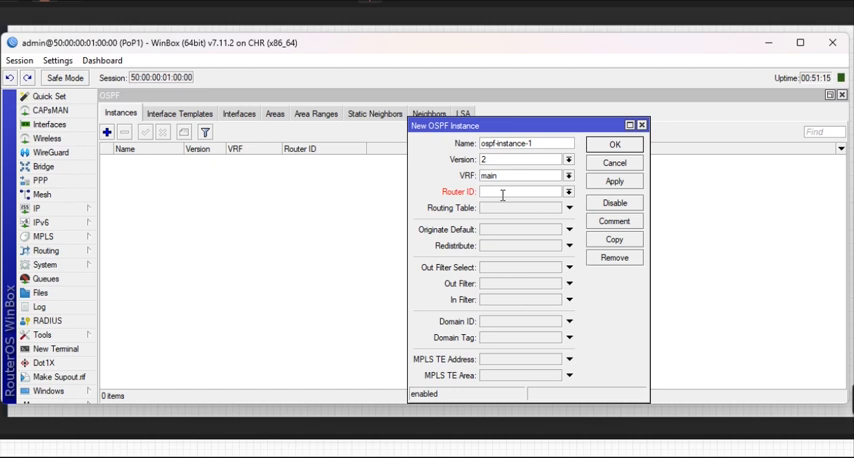
{"action": "type", "text": "10.255"}
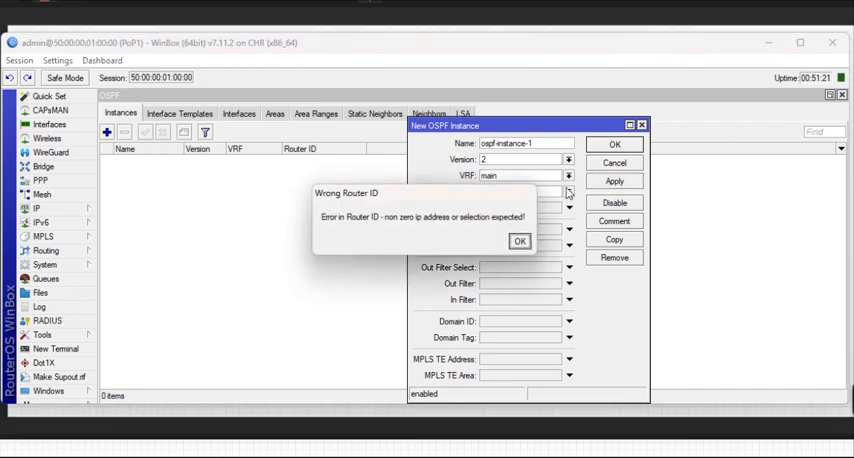
{"action": "left_click", "coordinate": [519, 241]}
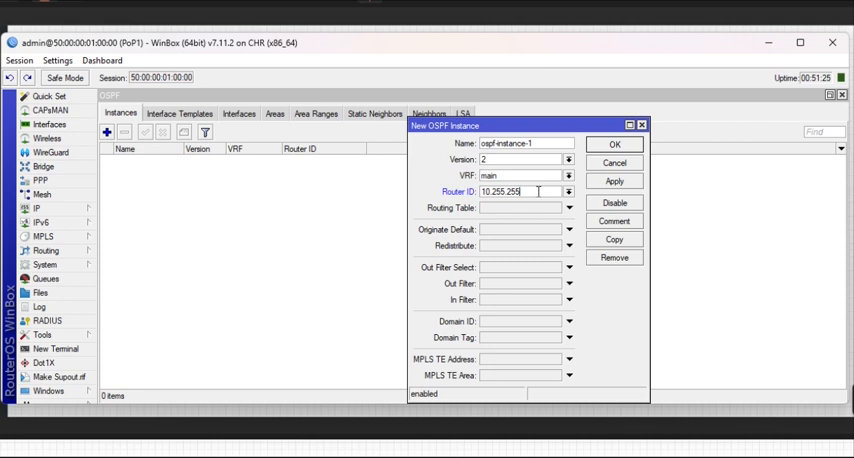
{"action": "left_click", "coordinate": [615, 181]}
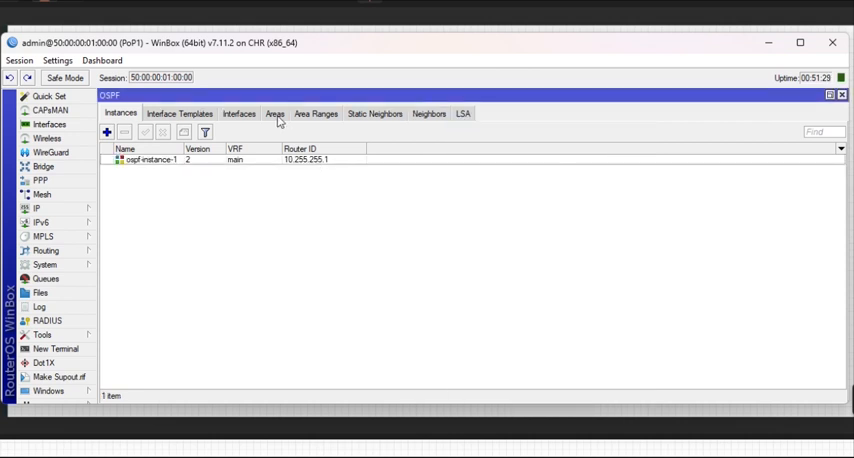
- Add backbone area ospf-area-1 (0.0.0.0), then show Interface Templates beside the address list
{"action": "left_click", "coordinate": [276, 113]}
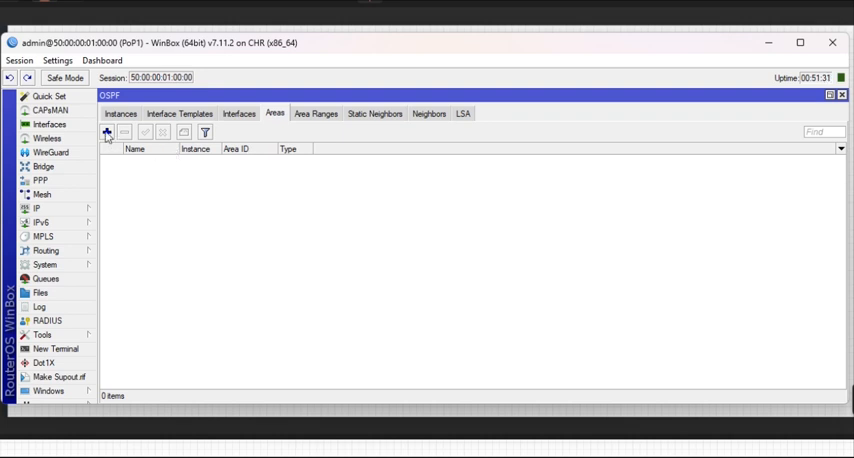
{"action": "left_click", "coordinate": [106, 133]}
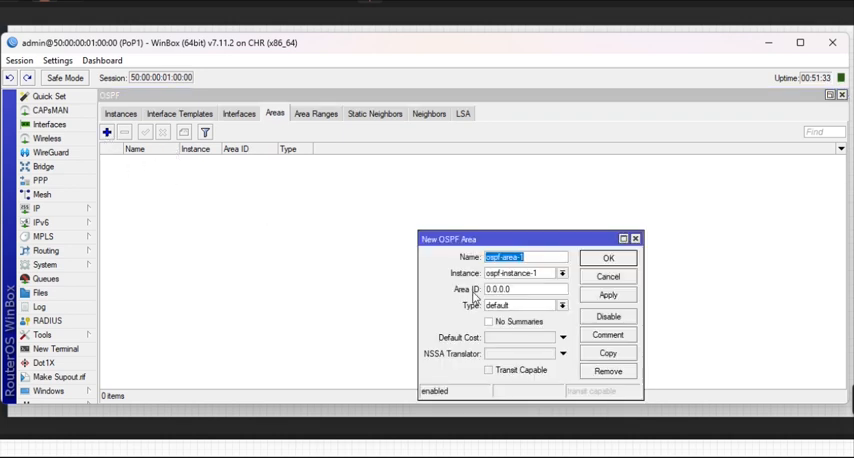
{"action": "left_click", "coordinate": [525, 291]}
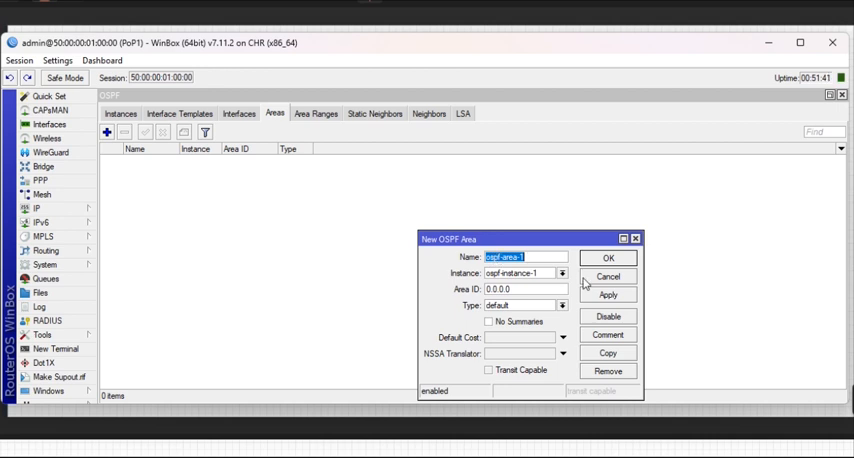
{"action": "left_click", "coordinate": [610, 258]}
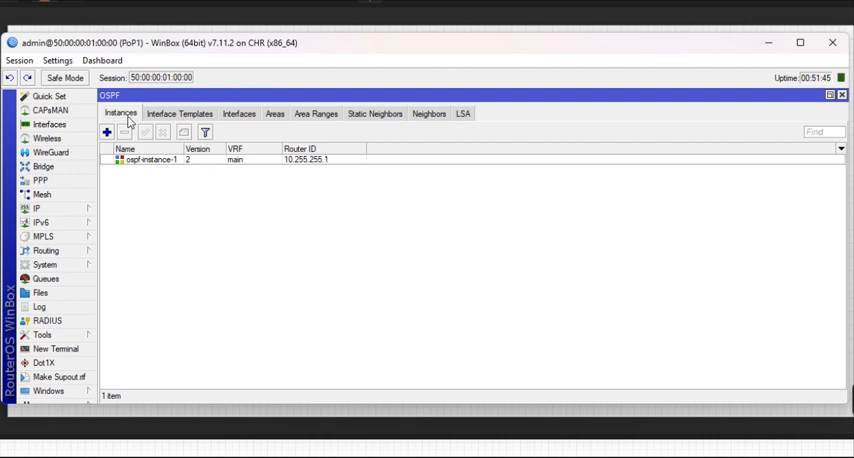
{"action": "left_click", "coordinate": [272, 113]}
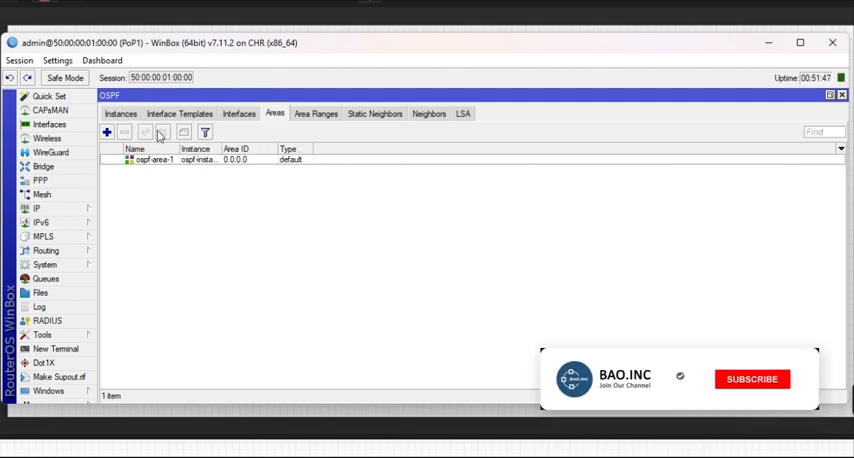
{"action": "left_click", "coordinate": [752, 379]}
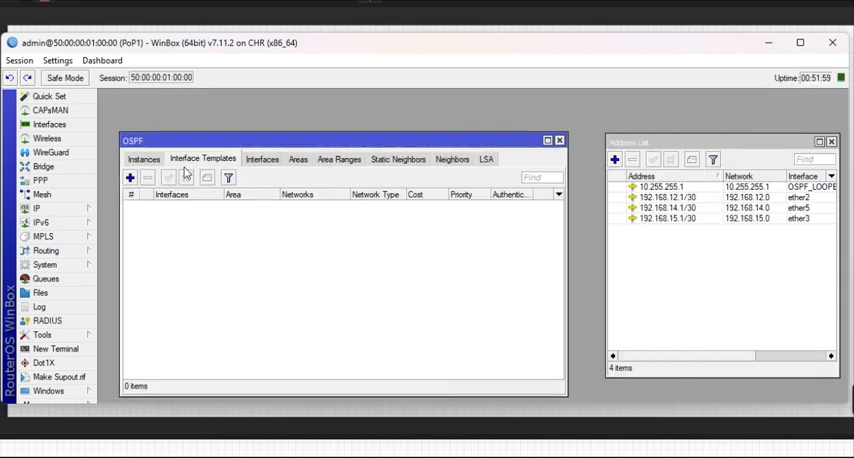
- Add ospf-area-1 templates for 10.255.255.1/32, 192.168.12.0/30, 192.168.15.0/30 and 192.168.14.0/30
{"action": "left_click", "coordinate": [131, 177]}
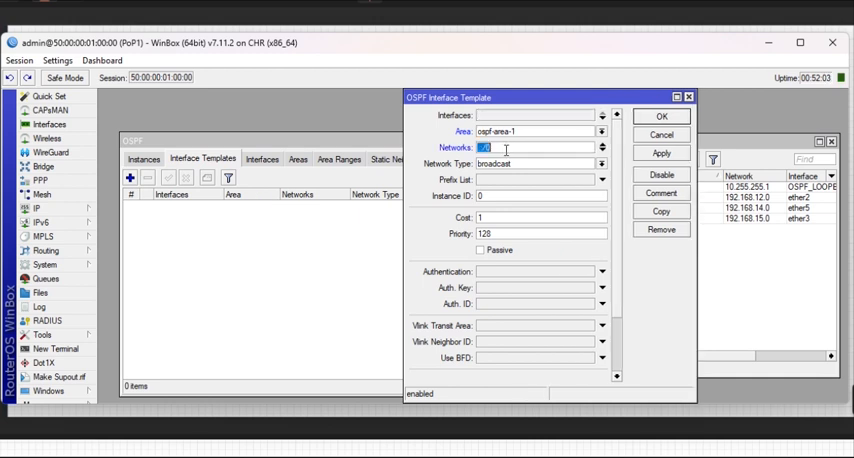
{"action": "type", "text": "10.255.255.1"}
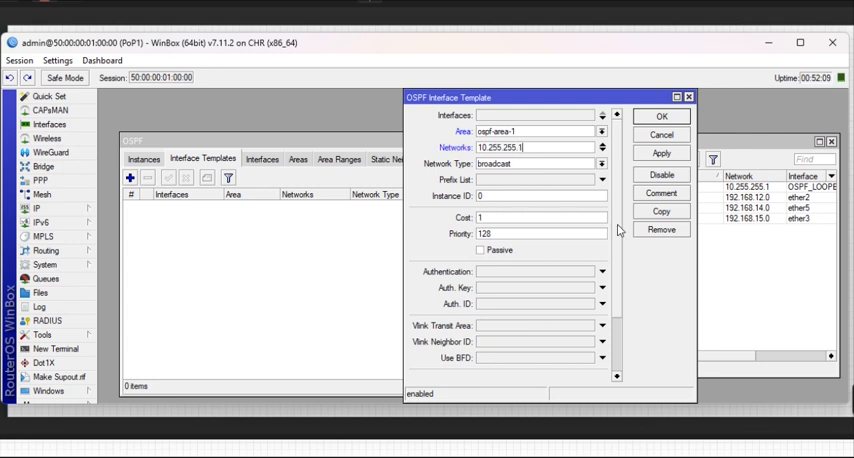
{"action": "left_click", "coordinate": [662, 116]}
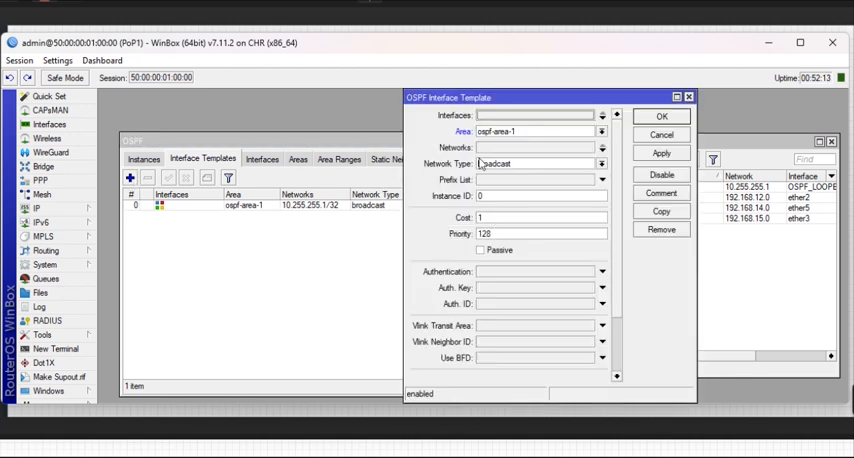
{"action": "type", "text": "1"}
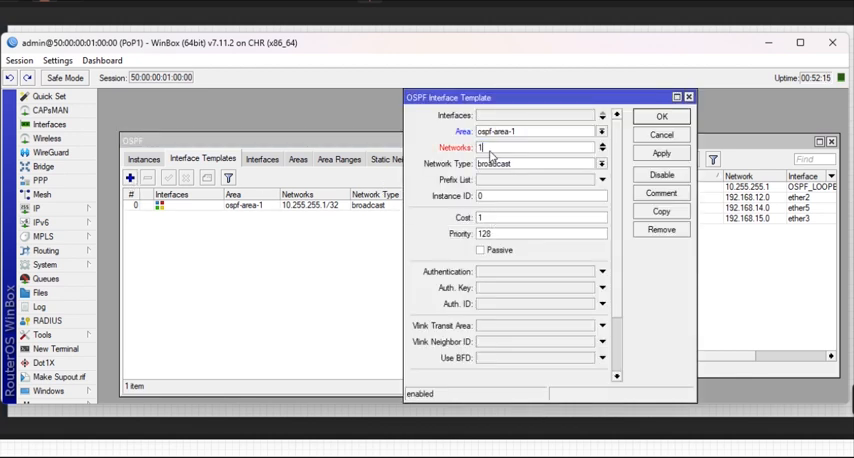
{"action": "type", "text": "192.168.15.0/30"}
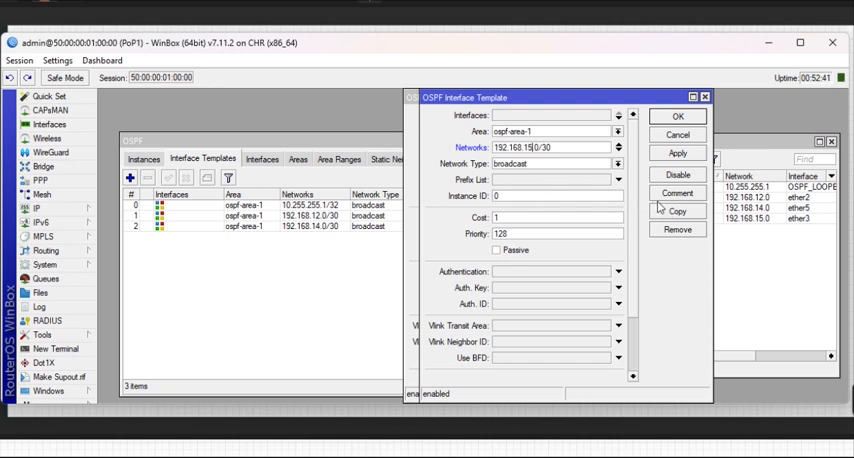
{"action": "left_click", "coordinate": [677, 153]}
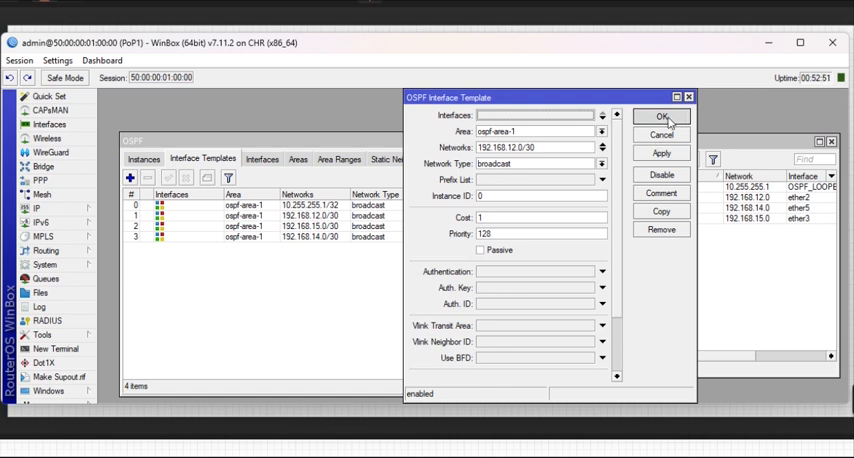
{"action": "left_click", "coordinate": [661, 116]}
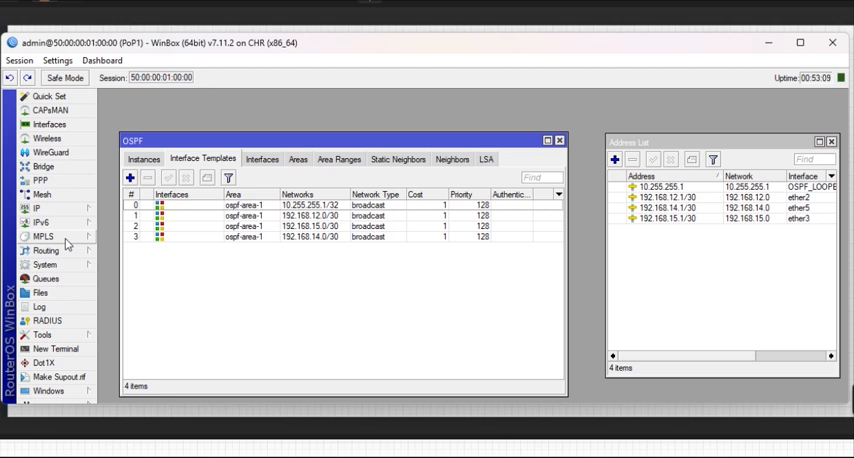
- Add an LDP instance with LSR ID and transport address 10.255.255.1, AFI ip enabled
{"action": "left_click", "coordinate": [43, 234]}
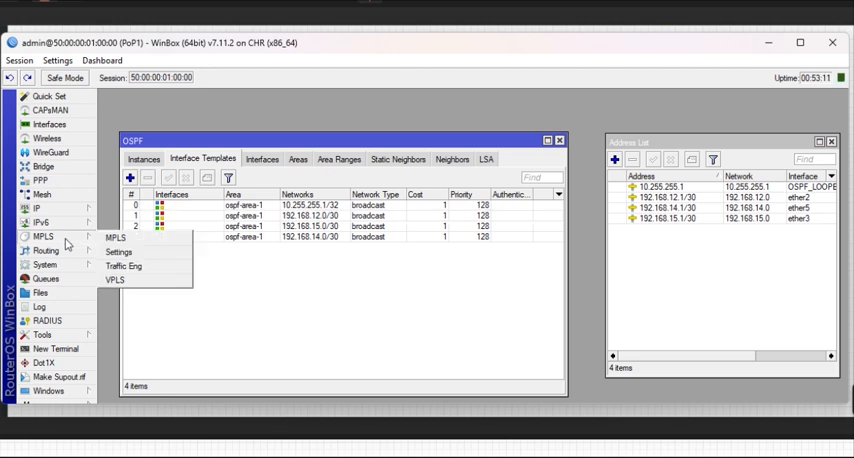
{"action": "left_click", "coordinate": [112, 238]}
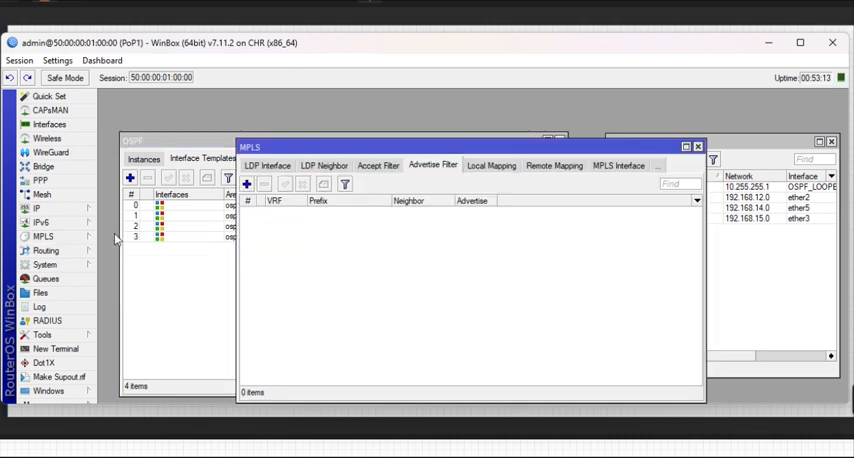
{"action": "left_click", "coordinate": [267, 165]}
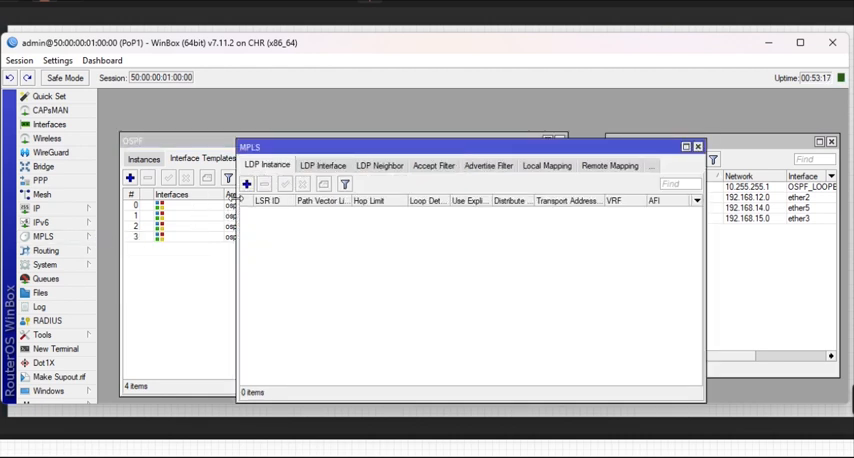
{"action": "left_click", "coordinate": [250, 184]}
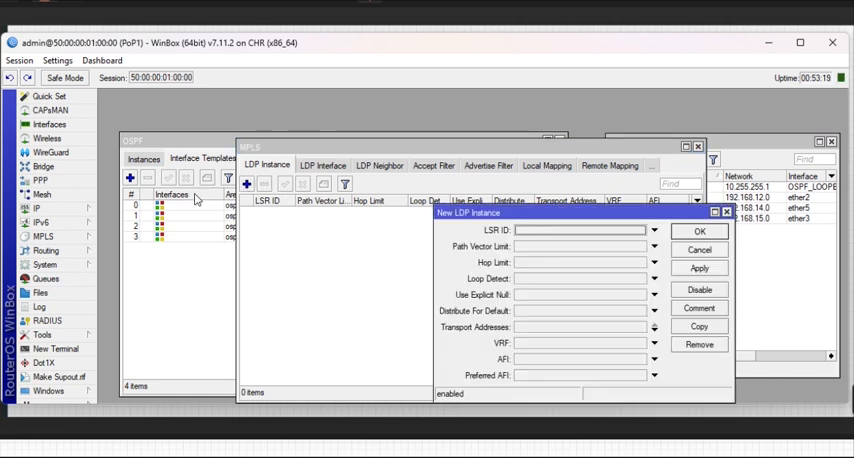
{"action": "mouse_move", "coordinate": [286, 170]}
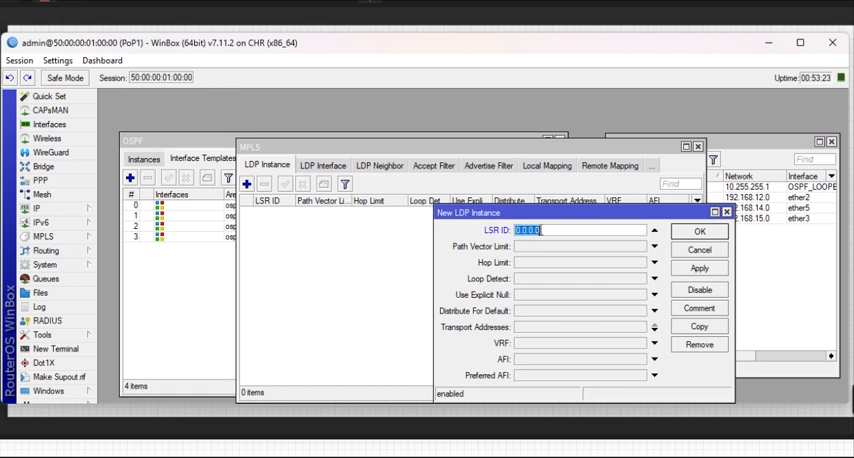
{"action": "type", "text": "1"}
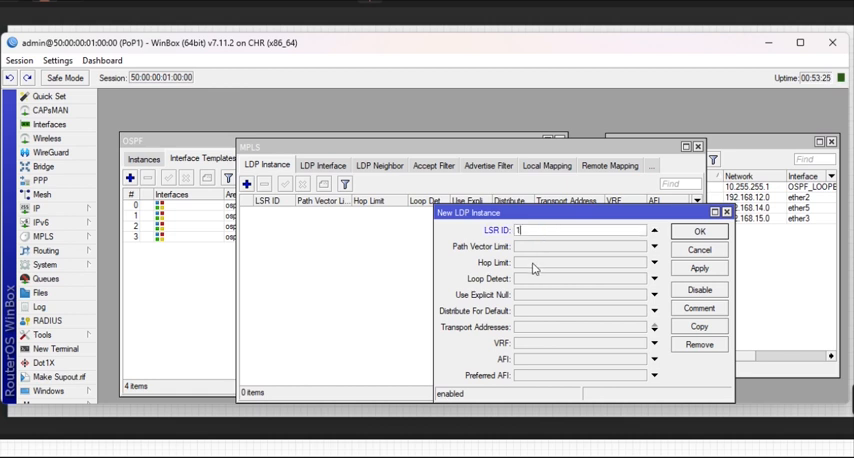
{"action": "type", "text": "10.255."}
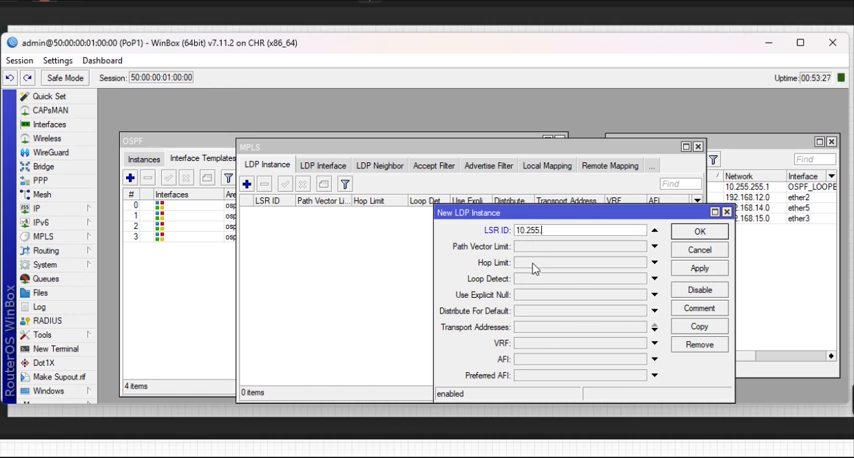
{"action": "type", "text": "255."}
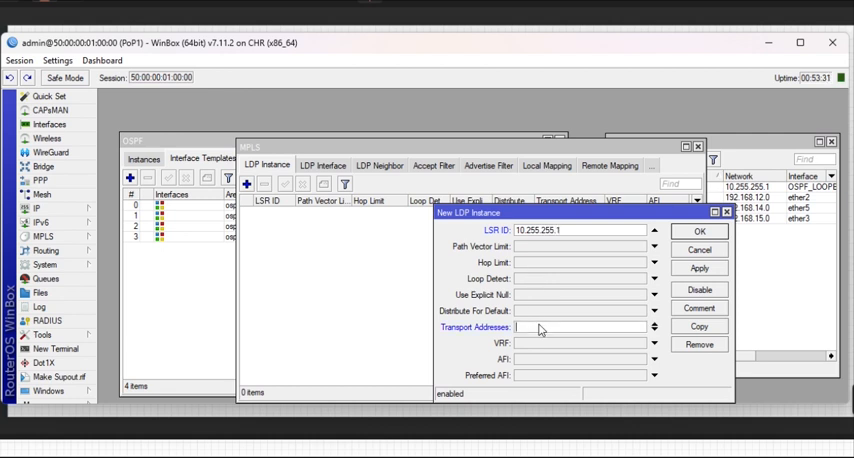
{"action": "type", "text": "10.255.255.1"}
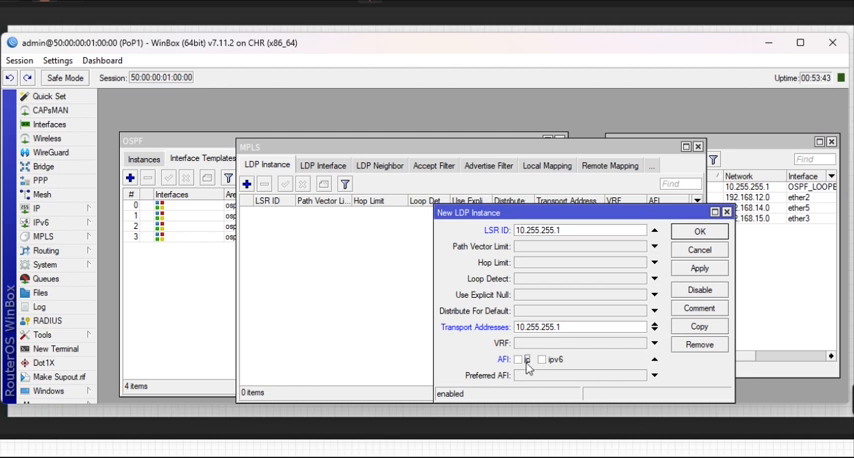
{"action": "mouse_move", "coordinate": [565, 365]}
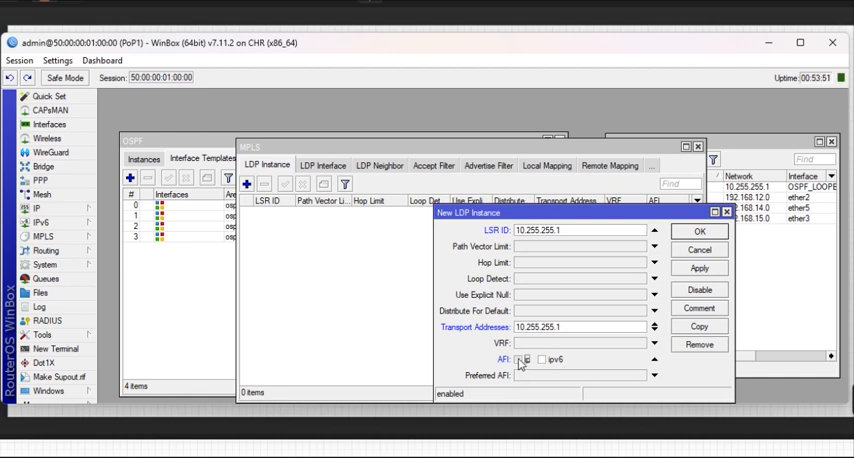
{"action": "left_click", "coordinate": [531, 359]}
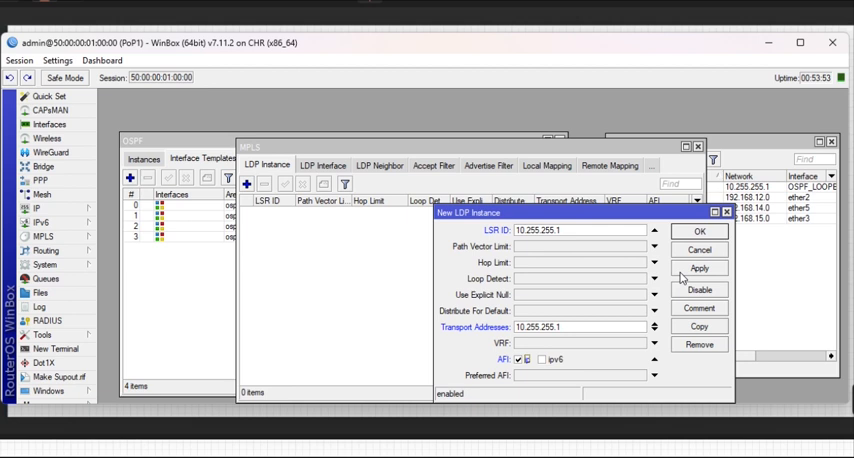
{"action": "left_click", "coordinate": [707, 231]}
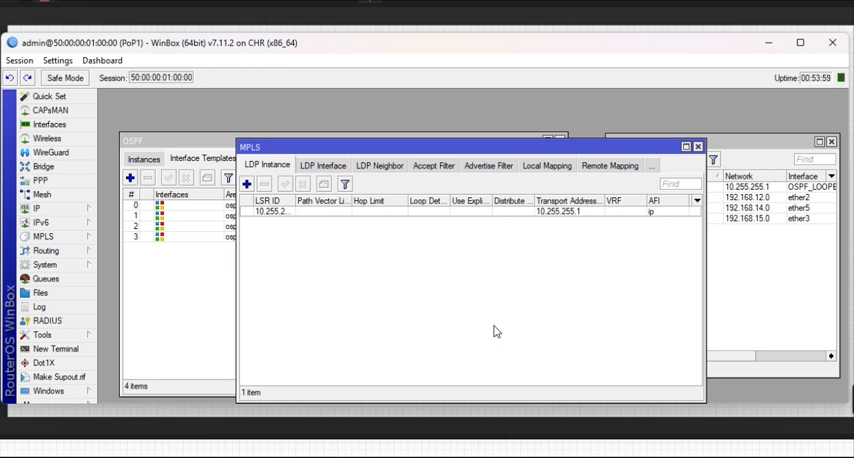
{"action": "mouse_move", "coordinate": [187, 225]}
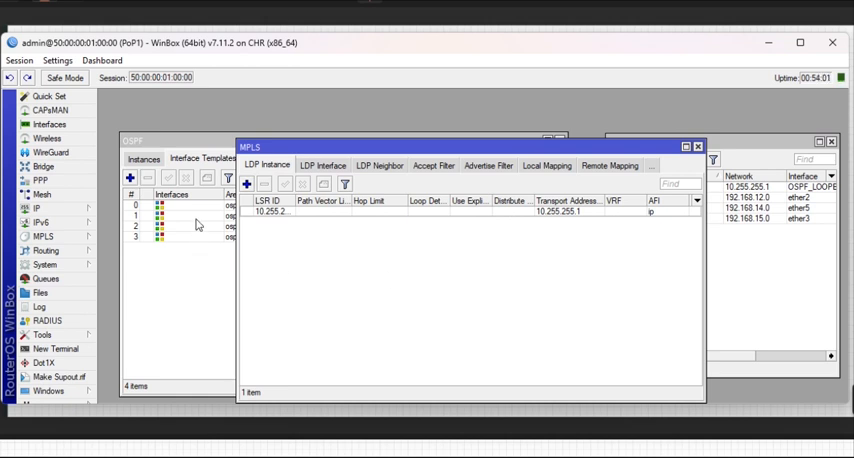
- Start a new entry in the MPLS LDP Interface list
{"action": "left_click", "coordinate": [324, 165]}
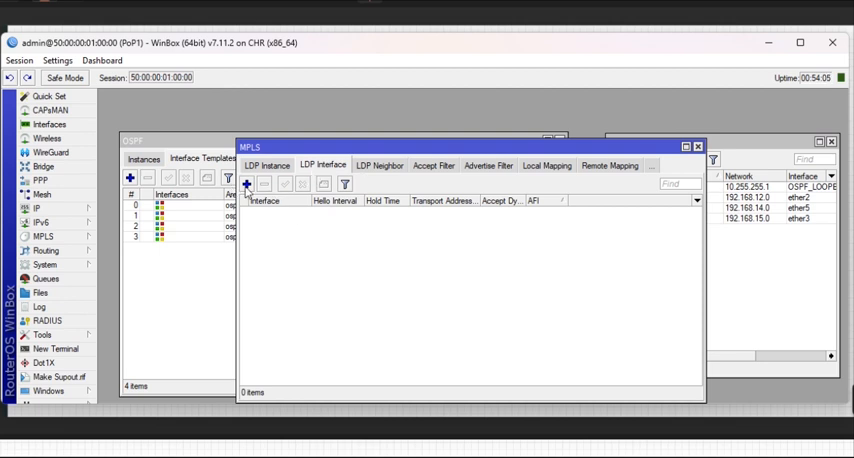
{"action": "left_click", "coordinate": [246, 183]}
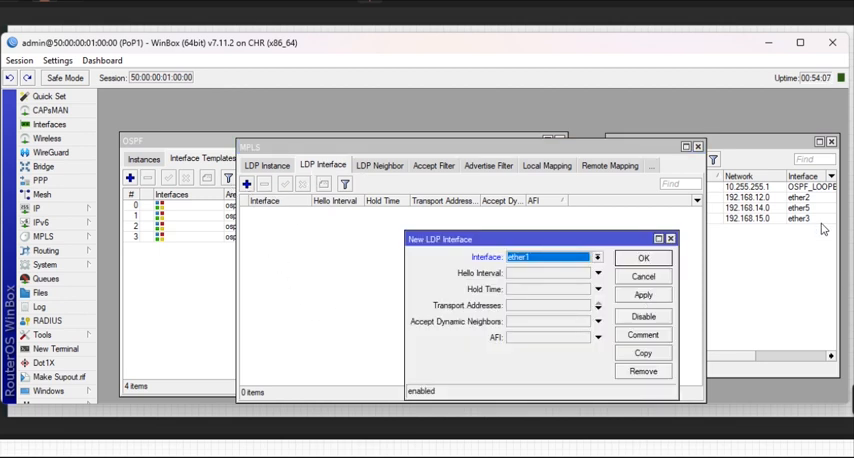
{"action": "mouse_move", "coordinate": [808, 232]}
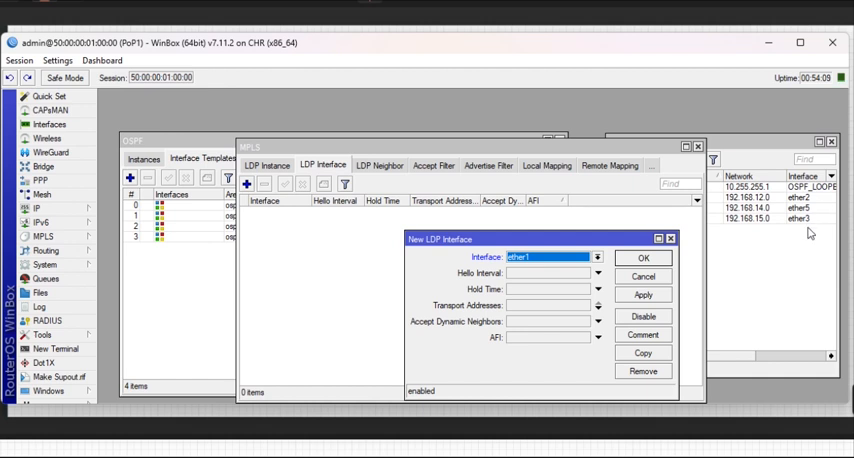
{"action": "mouse_move", "coordinate": [815, 211]}
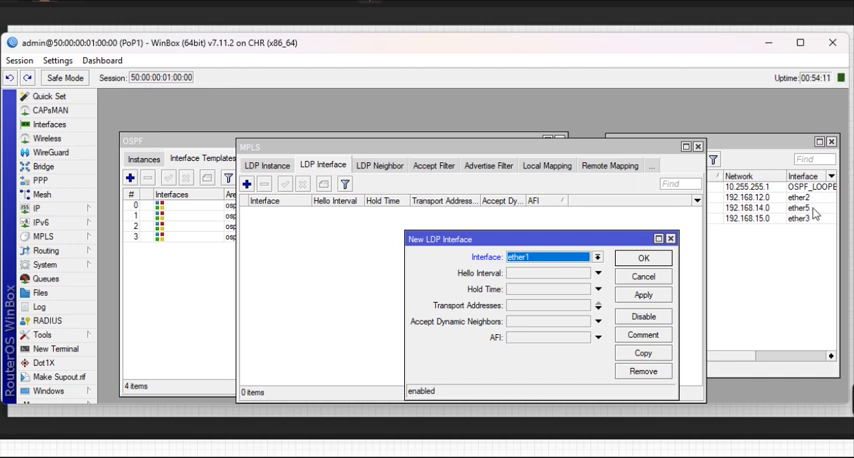
{"action": "mouse_move", "coordinate": [710, 435]}
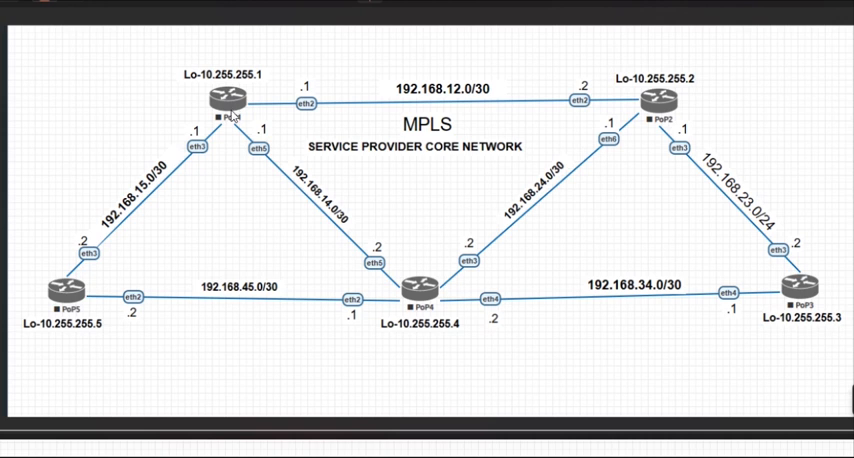
{"action": "mouse_move", "coordinate": [219, 164]}
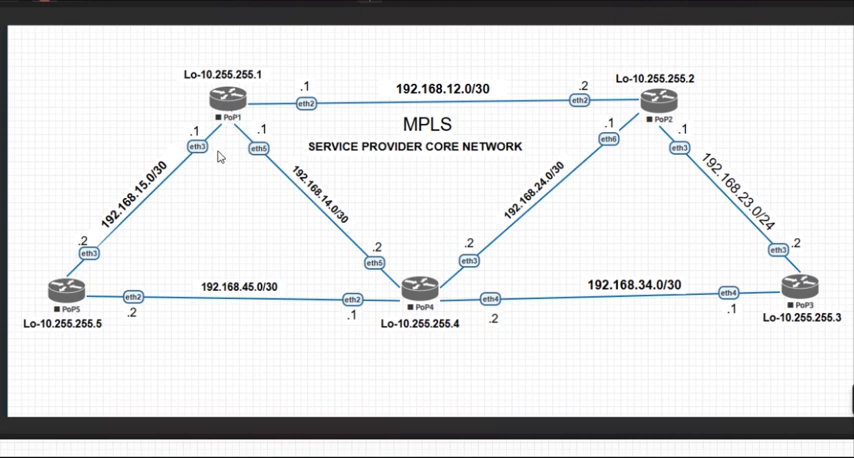
{"action": "mouse_move", "coordinate": [152, 263]}
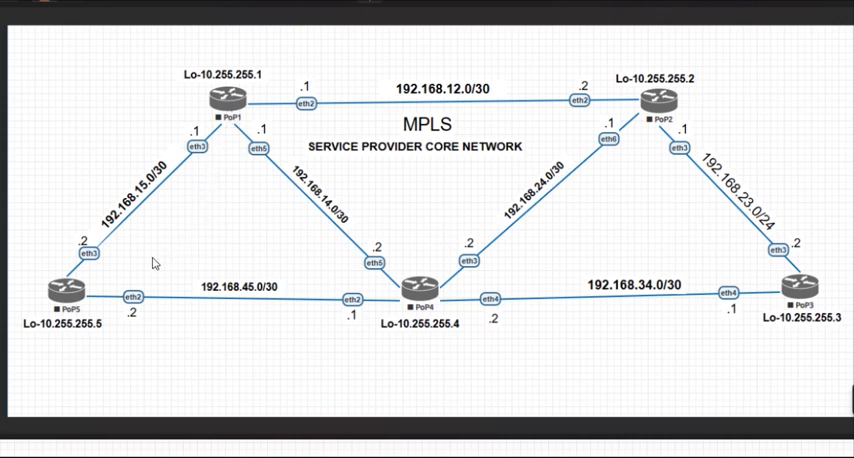
{"action": "mouse_move", "coordinate": [334, 106]}
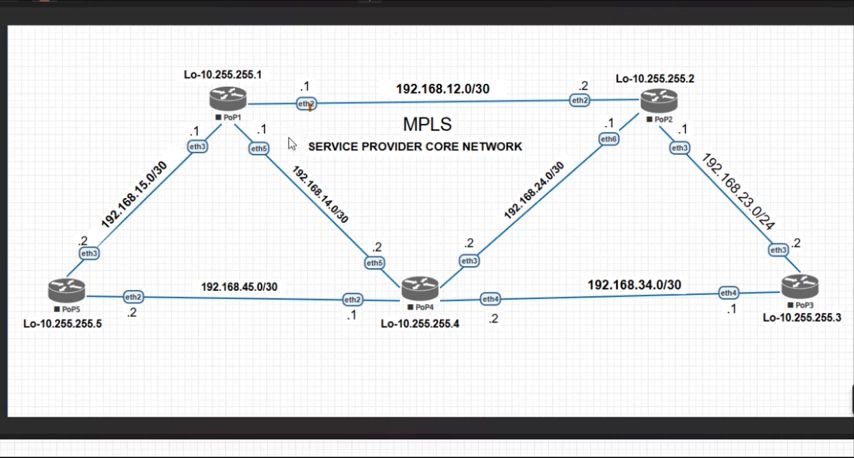
{"action": "mouse_move", "coordinate": [651, 103]}
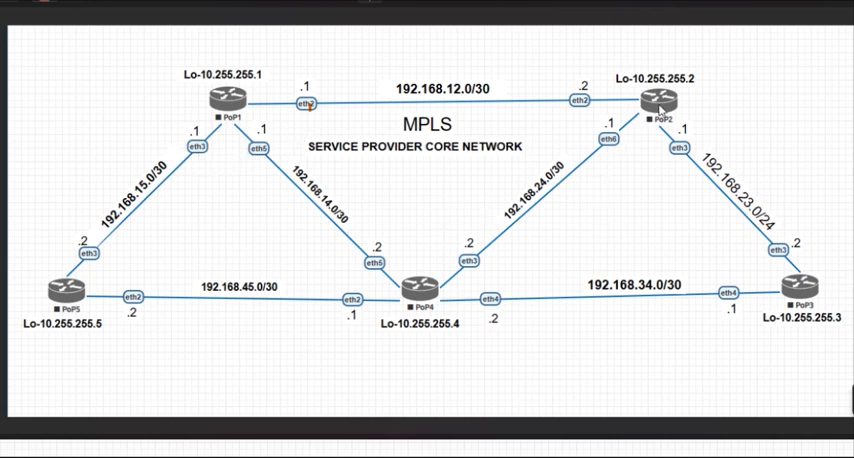
{"action": "mouse_move", "coordinate": [762, 282]}
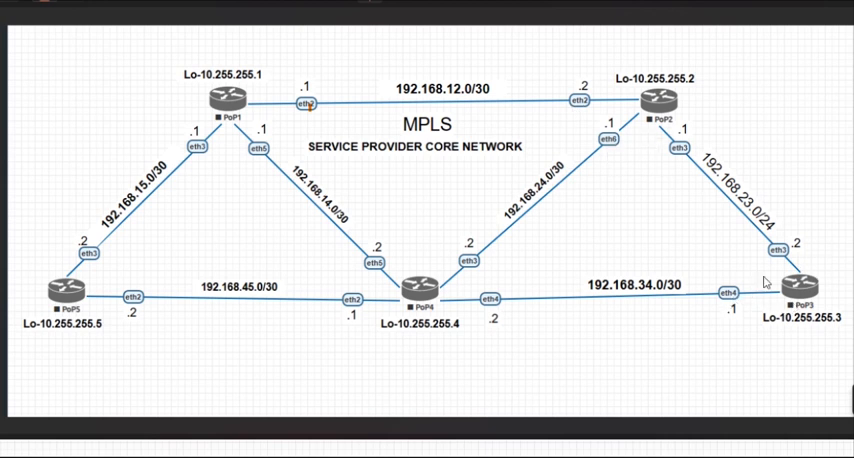
{"action": "mouse_move", "coordinate": [388, 302]}
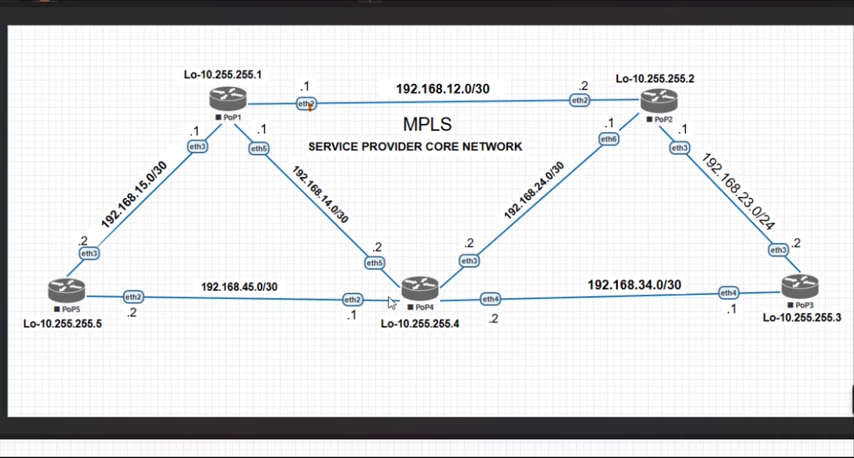
{"action": "mouse_move", "coordinate": [468, 261]}
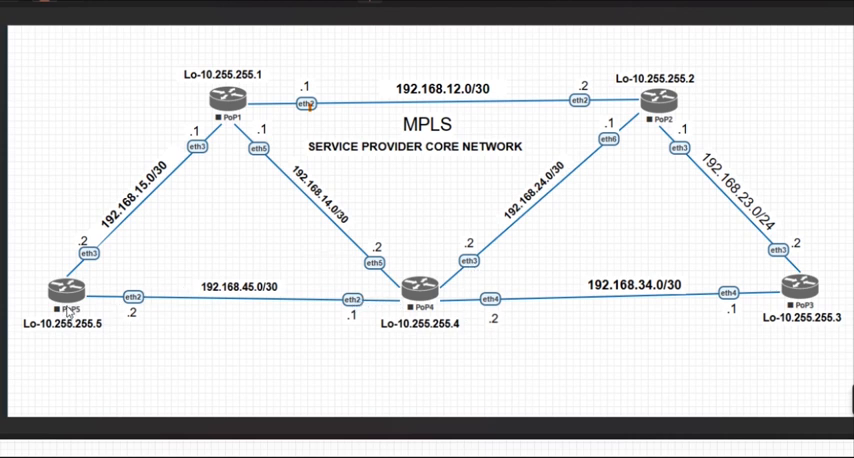
{"action": "mouse_move", "coordinate": [124, 314]}
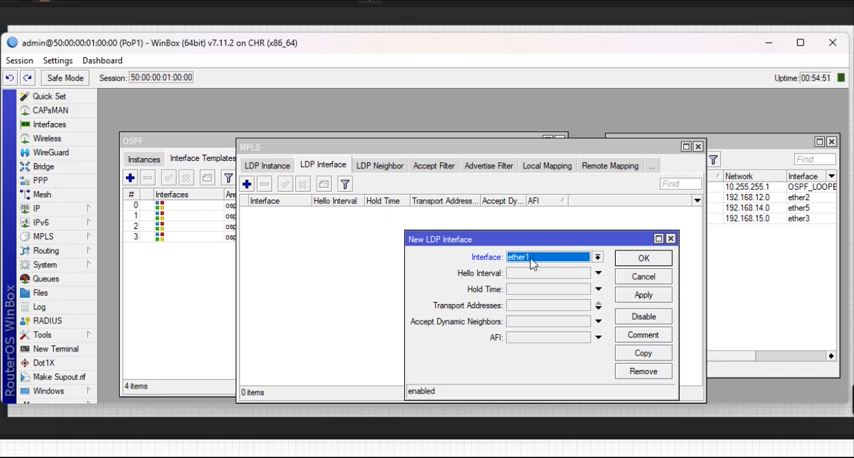
- Add ether2 and ether3 as LDP interfaces, then pick the next interface
{"action": "left_click", "coordinate": [609, 255]}
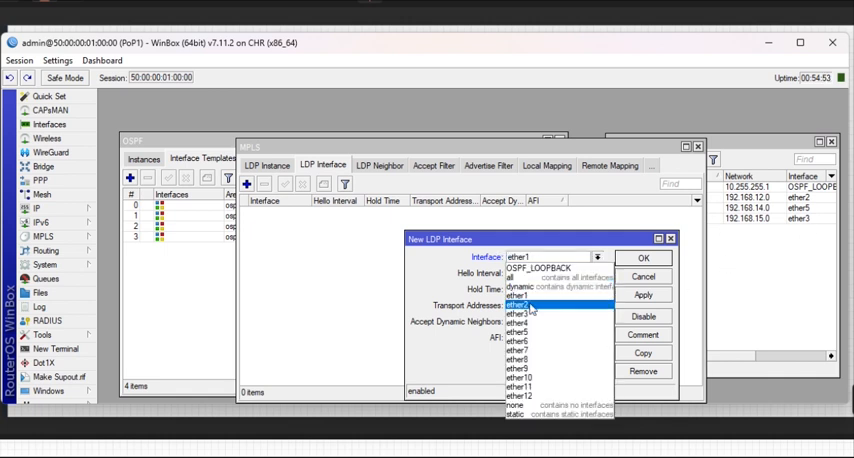
{"action": "left_click", "coordinate": [518, 304]}
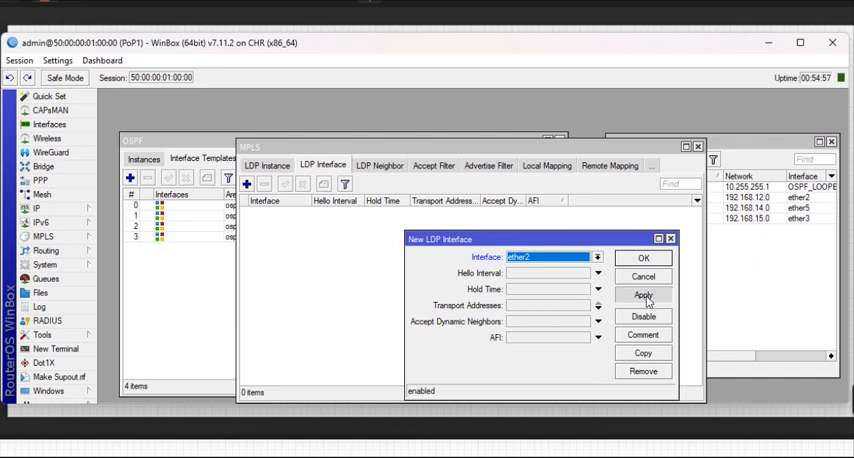
{"action": "left_click", "coordinate": [642, 293]}
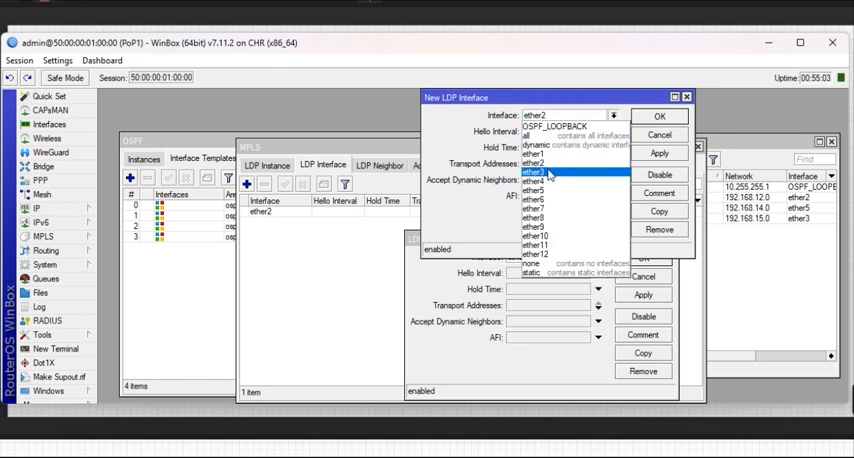
{"action": "left_click", "coordinate": [540, 171]}
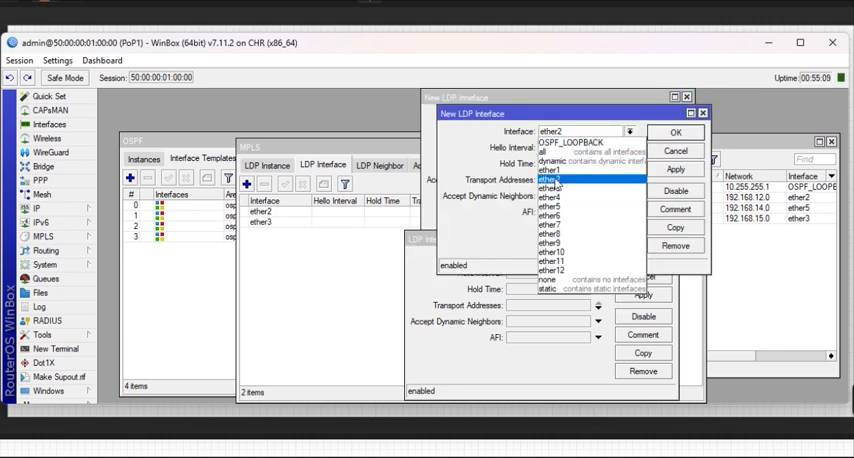
{"action": "left_click", "coordinate": [554, 204]}
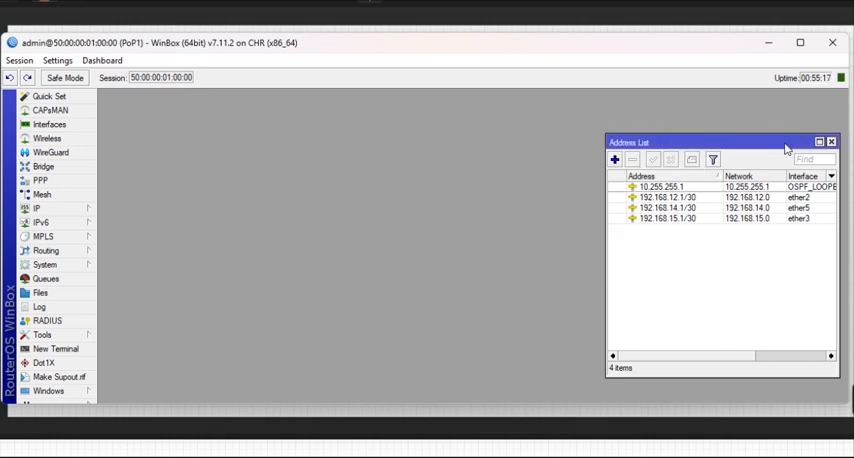
- Close PoP1's address list and start a WinBox session to PoP2
{"action": "left_click", "coordinate": [831, 141]}
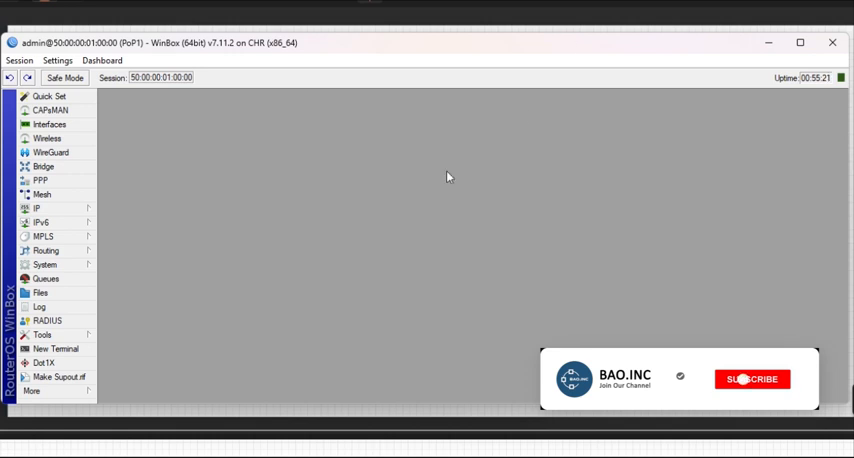
{"action": "left_click", "coordinate": [746, 379]}
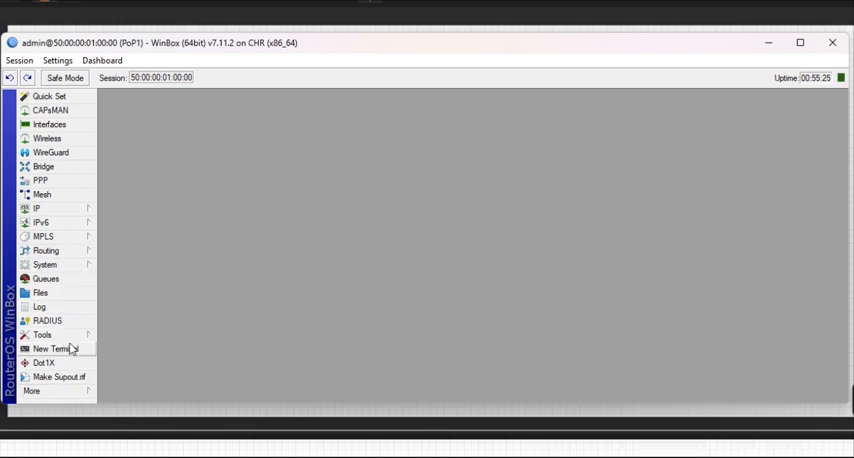
{"action": "mouse_move", "coordinate": [72, 348]}
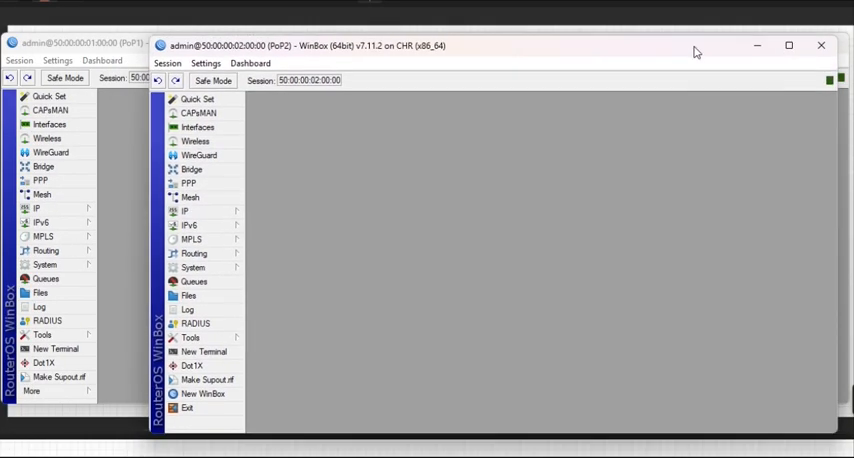
{"action": "mouse_move", "coordinate": [224, 235]}
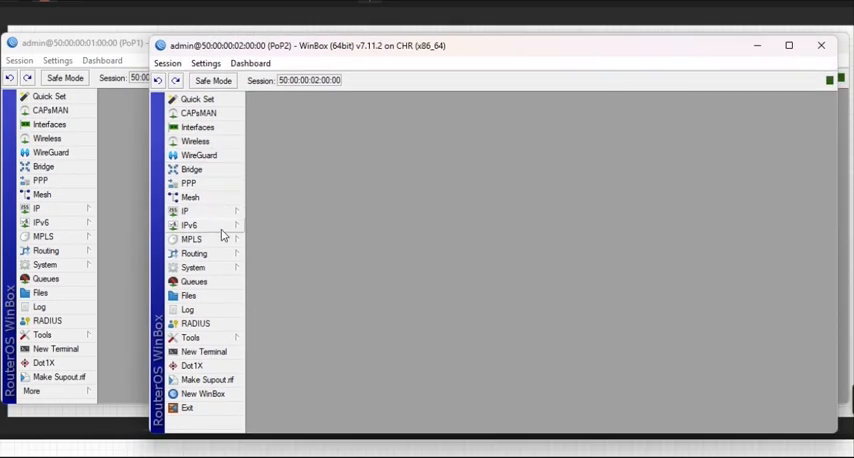
- Add ospf-instance-1 on PoP2 with router ID 10.255.255.2
{"action": "left_click", "coordinate": [194, 253]}
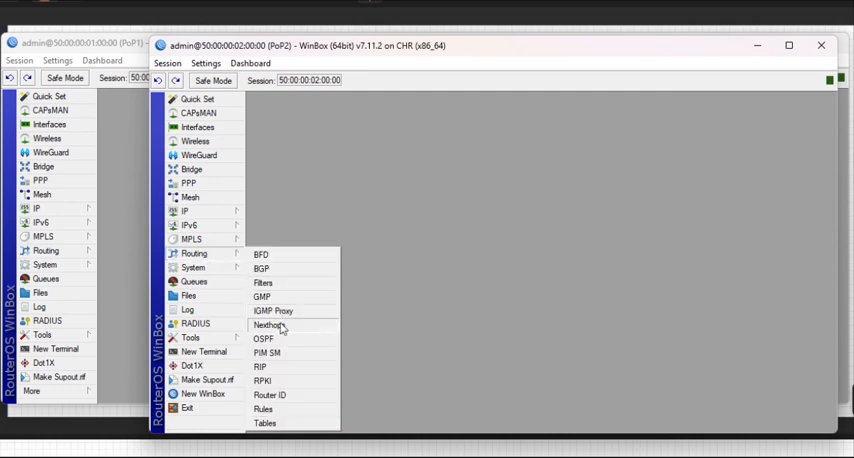
{"action": "left_click", "coordinate": [263, 338]}
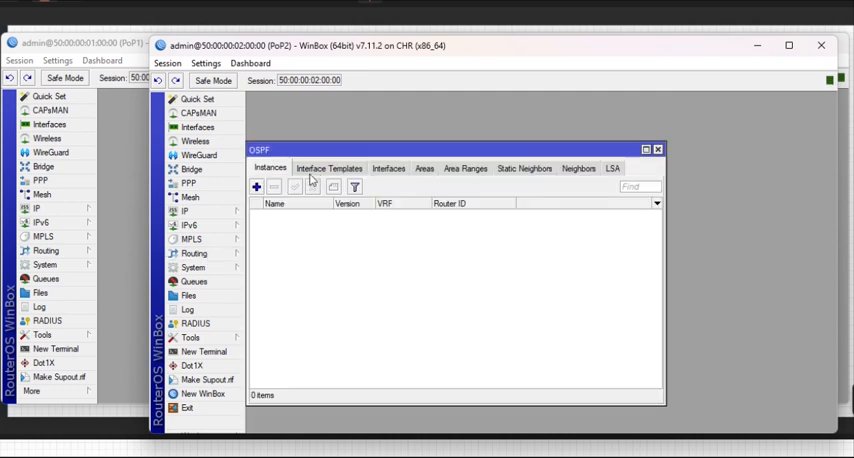
{"action": "left_click", "coordinate": [258, 188]}
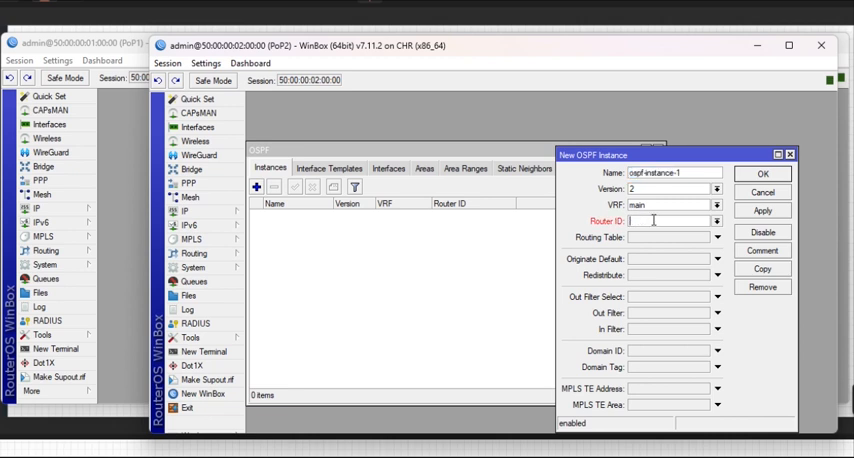
{"action": "type", "text": "10.255.255.2"}
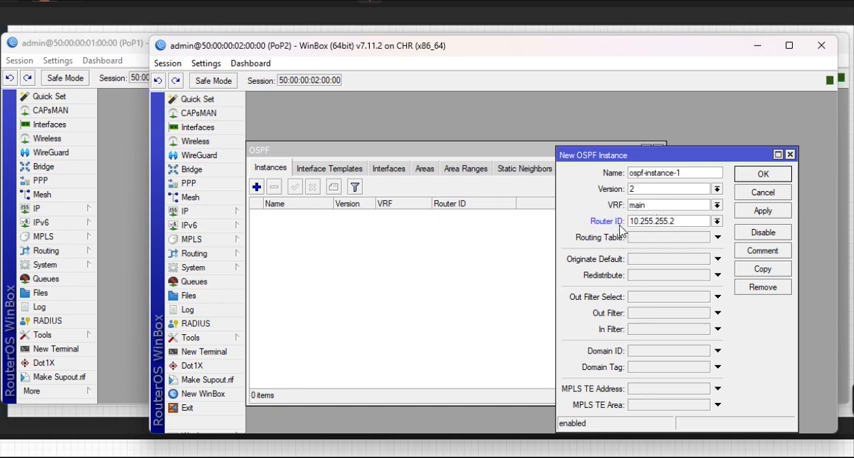
{"action": "left_click", "coordinate": [765, 176]}
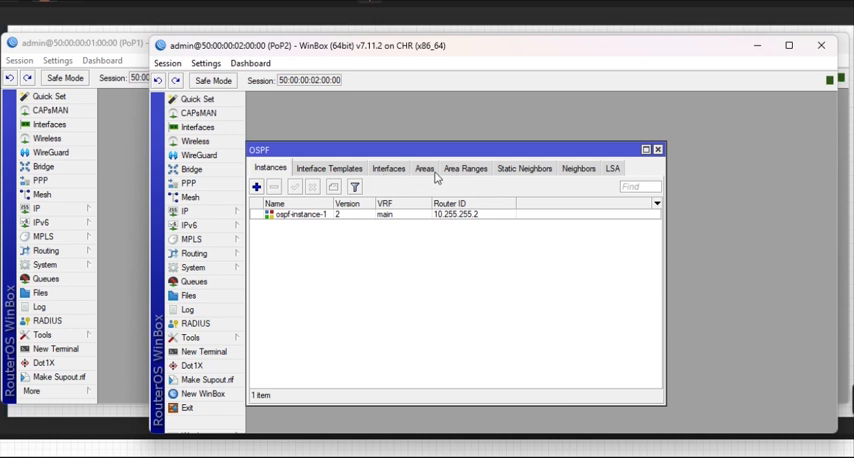
- Add backbone area ospf-area-1 (0.0.0.0) and show PoP2's address list
{"action": "left_click", "coordinate": [258, 189]}
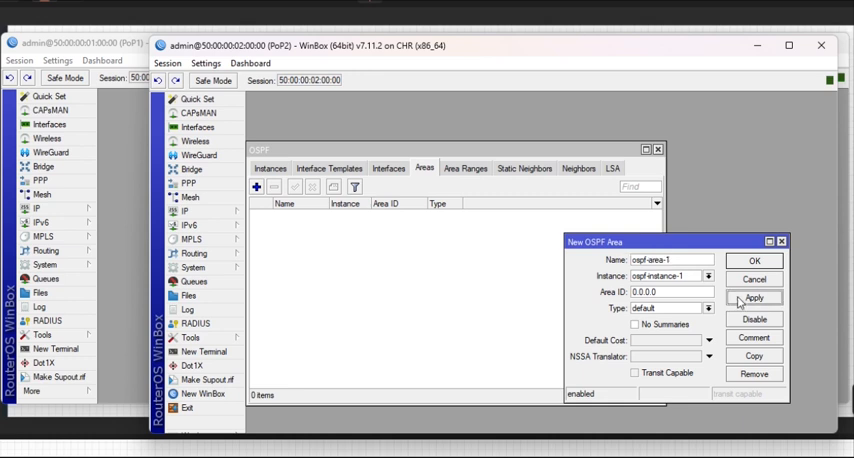
{"action": "left_click", "coordinate": [761, 256]}
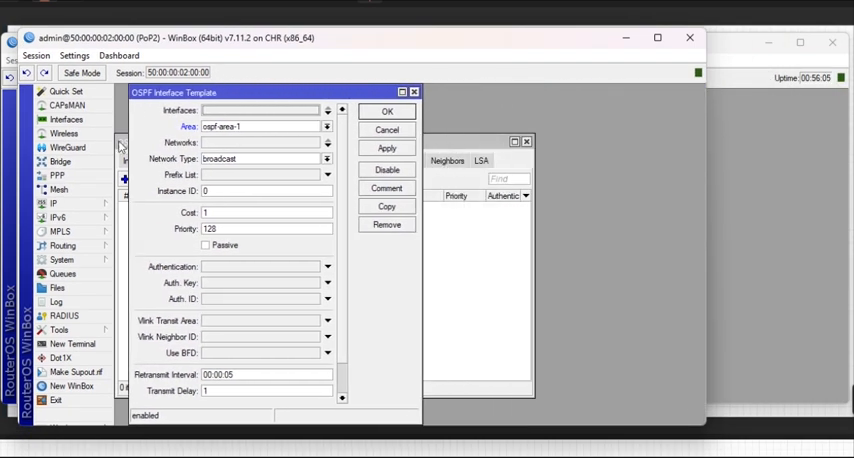
{"action": "left_click", "coordinate": [28, 203]}
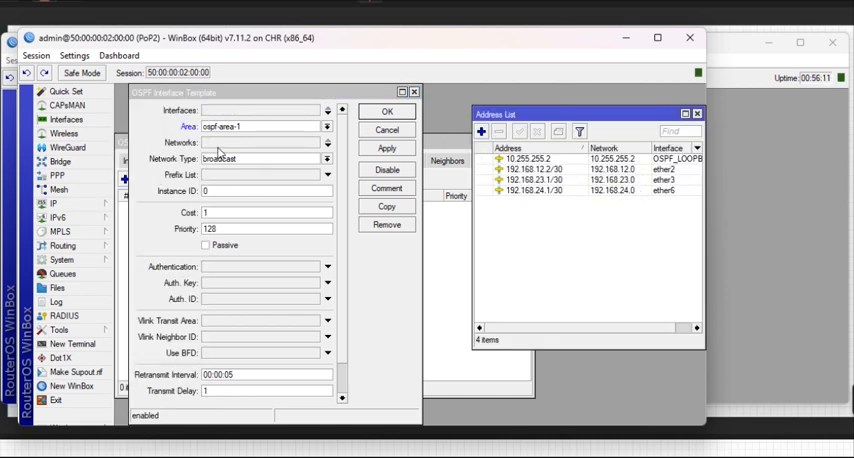
- Add templates for 10.255.255.2/32, 192.168.12.0/30, 192.168.23.0/30 and 192.168.24.0/30
{"action": "type", "text": "10.255.255.2"}
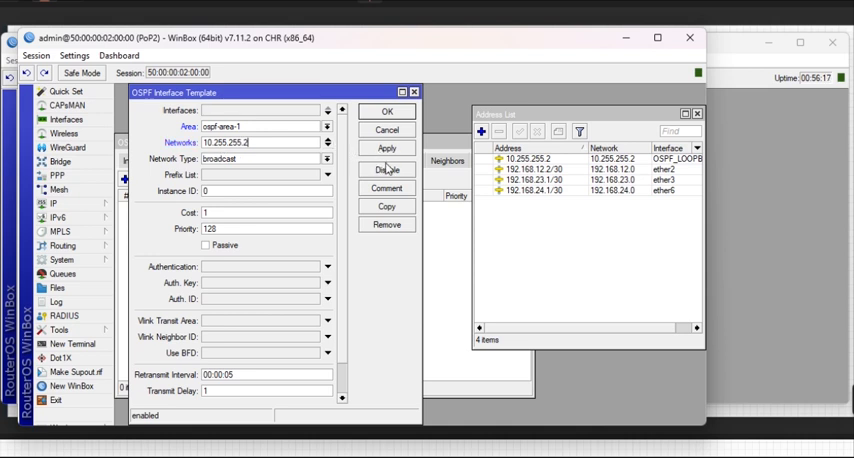
{"action": "left_click", "coordinate": [387, 111]}
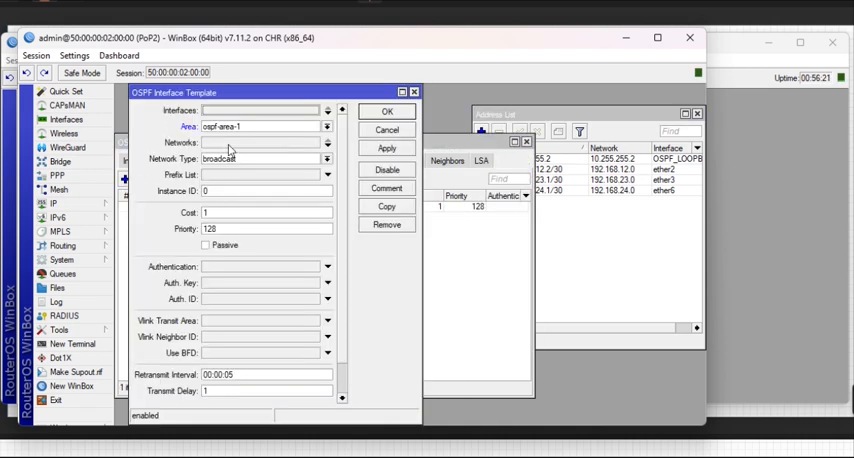
{"action": "type", "text": "192.168.24.0/30"}
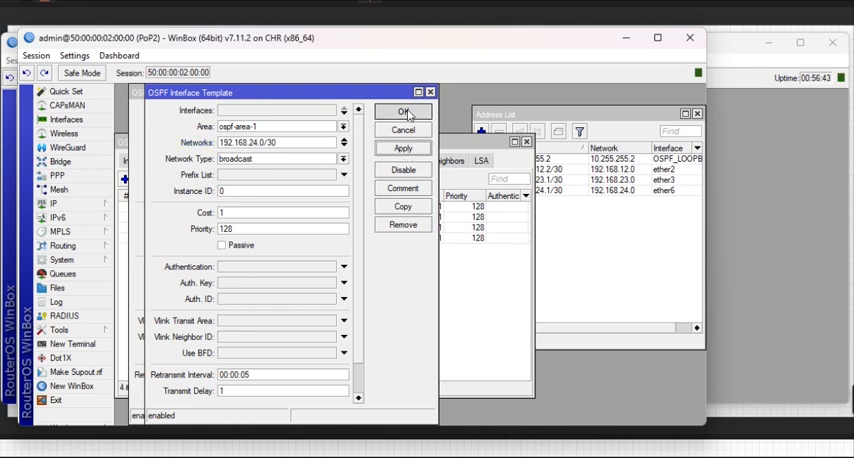
{"action": "left_click", "coordinate": [403, 111]}
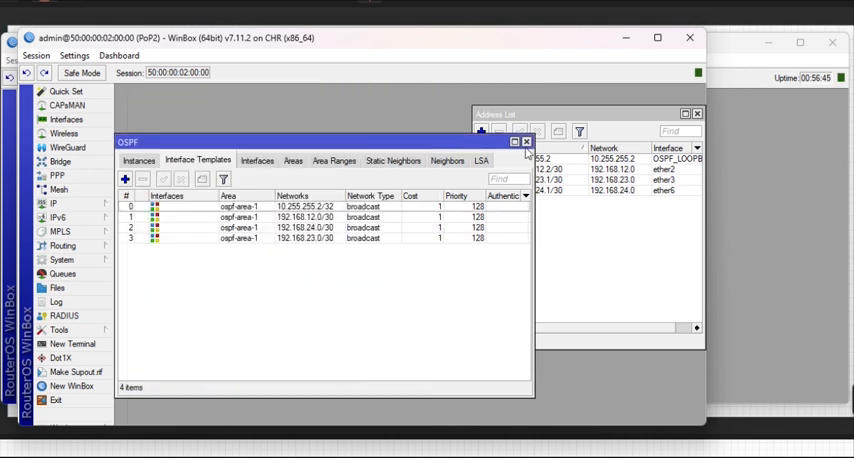
{"action": "left_click", "coordinate": [526, 145]}
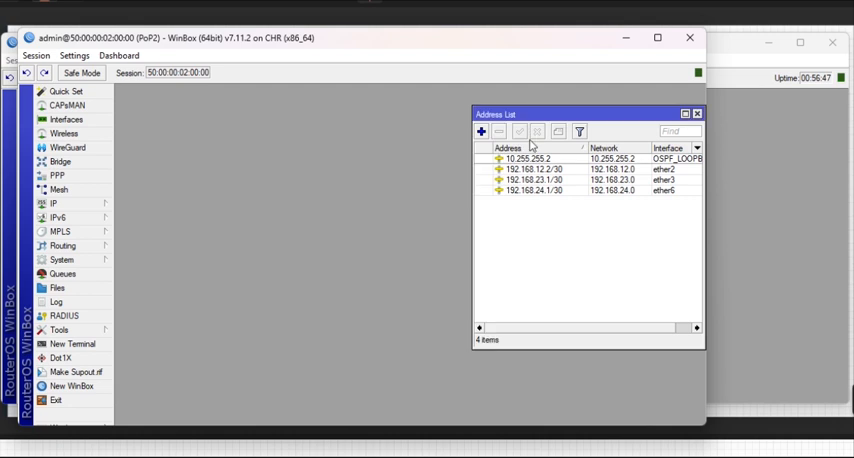
- Add an LDP instance with LSR ID and transport address 10.255.255.2, AFI ip enabled
{"action": "left_click", "coordinate": [698, 113]}
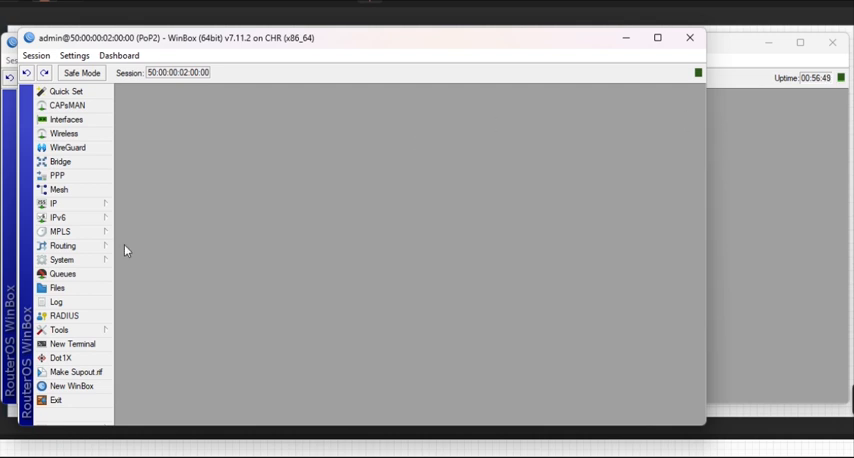
{"action": "left_click", "coordinate": [65, 230]}
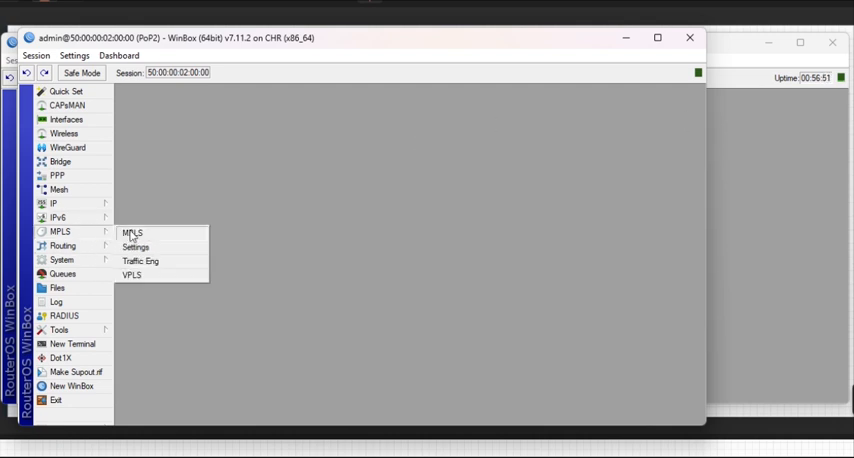
{"action": "left_click", "coordinate": [128, 232]}
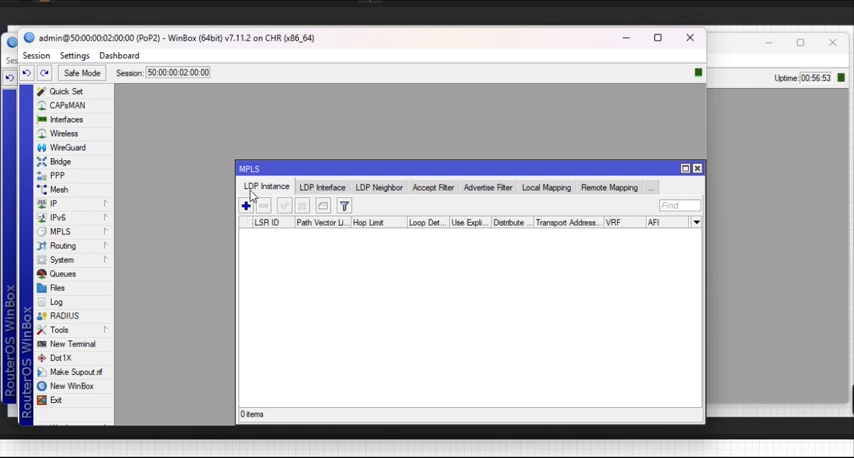
{"action": "left_click", "coordinate": [245, 205]}
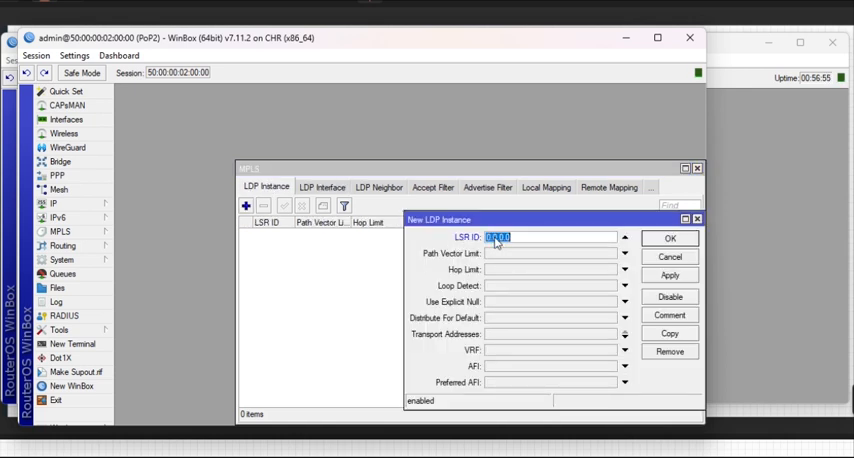
{"action": "type", "text": "10.255"}
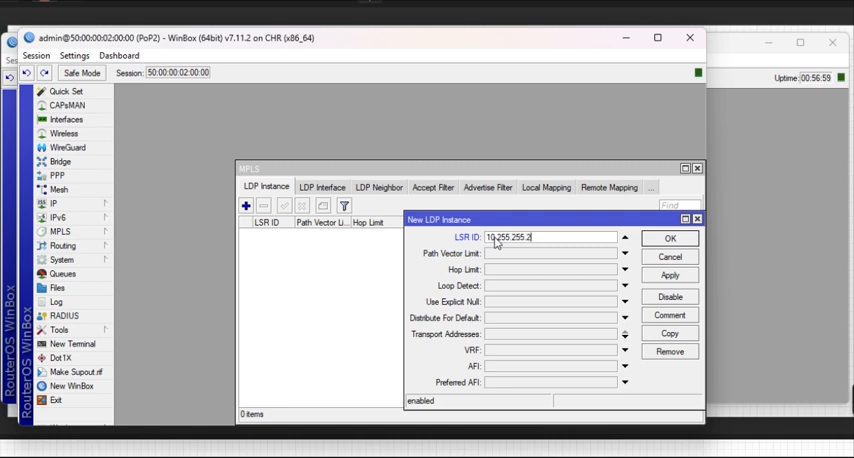
{"action": "type", "text": "10.255.255.2"}
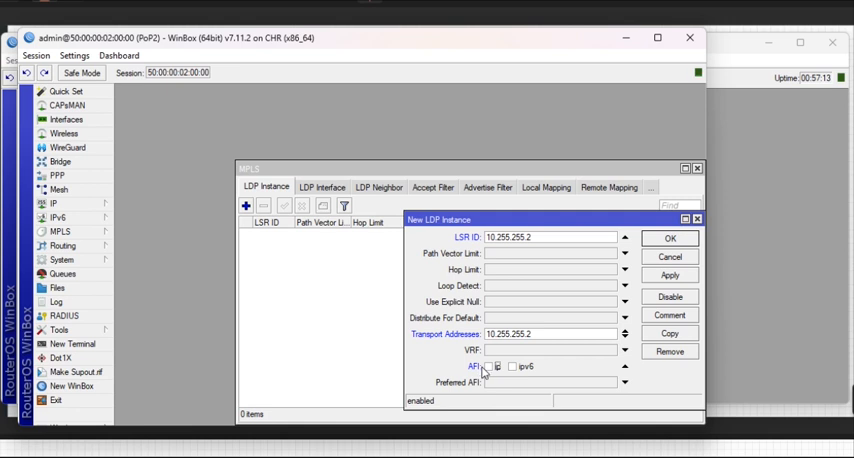
{"action": "left_click", "coordinate": [668, 239]}
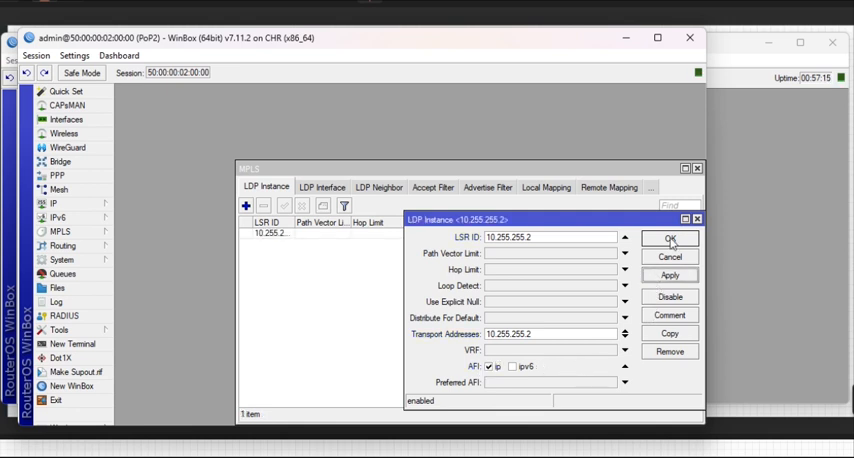
{"action": "left_click", "coordinate": [663, 238]}
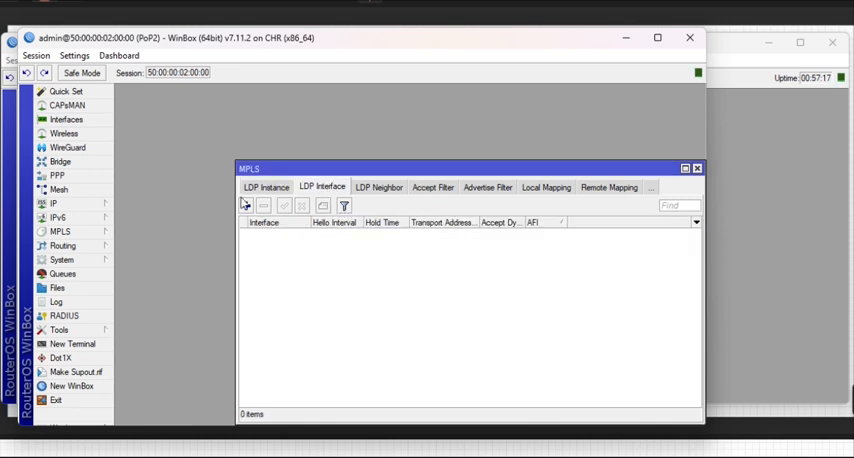
- Add ether2 as a new LDP interface
{"action": "left_click", "coordinate": [245, 206]}
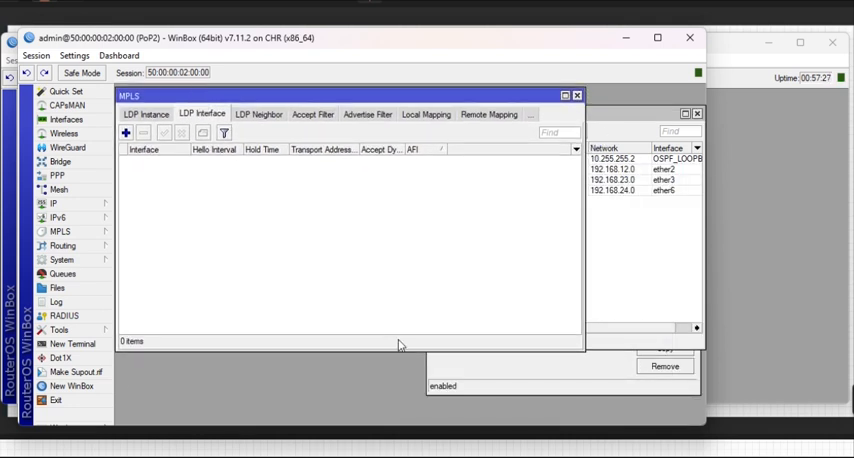
{"action": "left_click", "coordinate": [125, 132]}
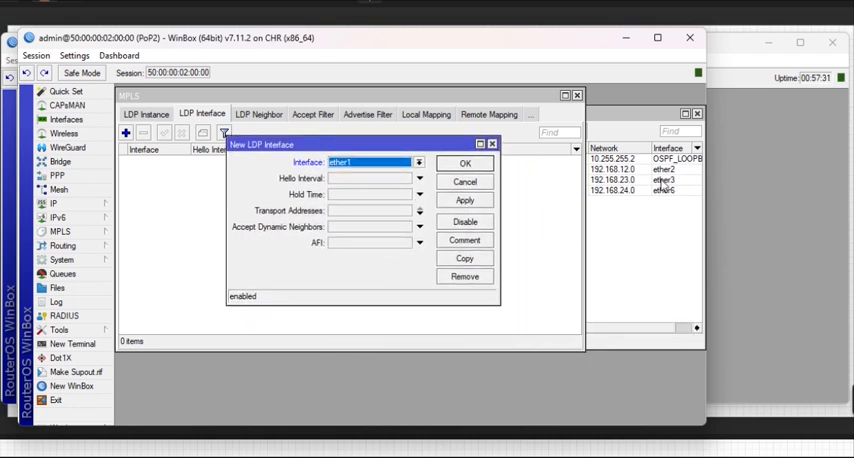
{"action": "left_click", "coordinate": [418, 162]}
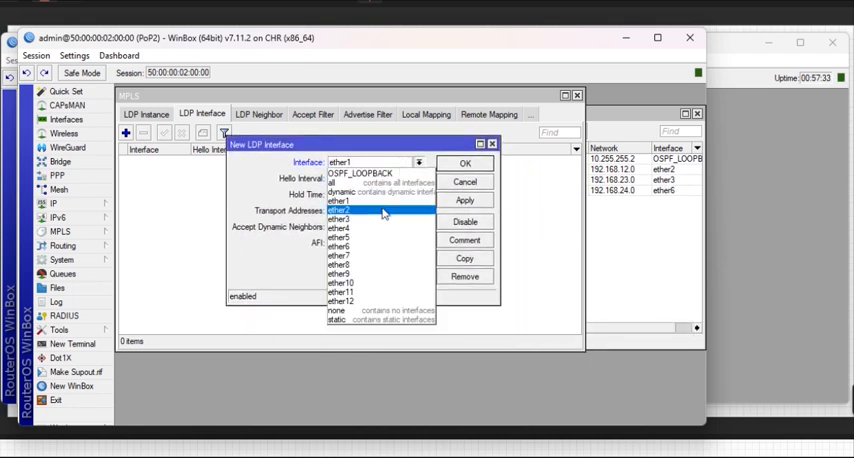
{"action": "left_click", "coordinate": [355, 213]}
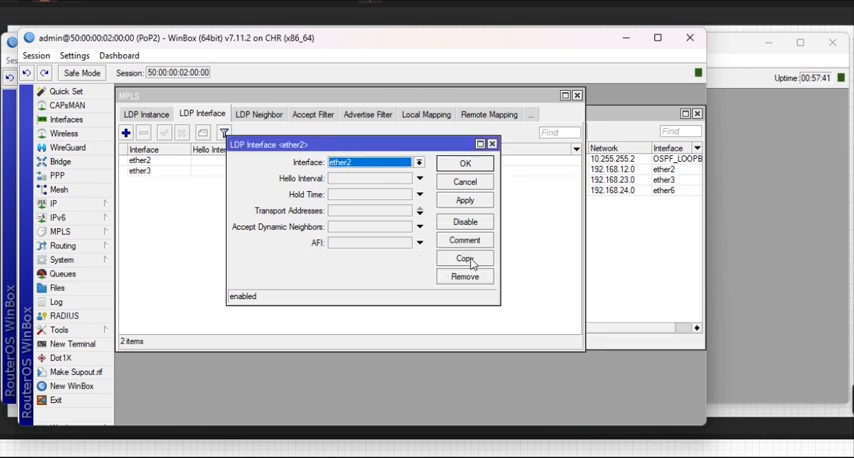
- Copy the entry to add ether6 as an LDP interface, then close MPLS
{"action": "left_click", "coordinate": [464, 259]}
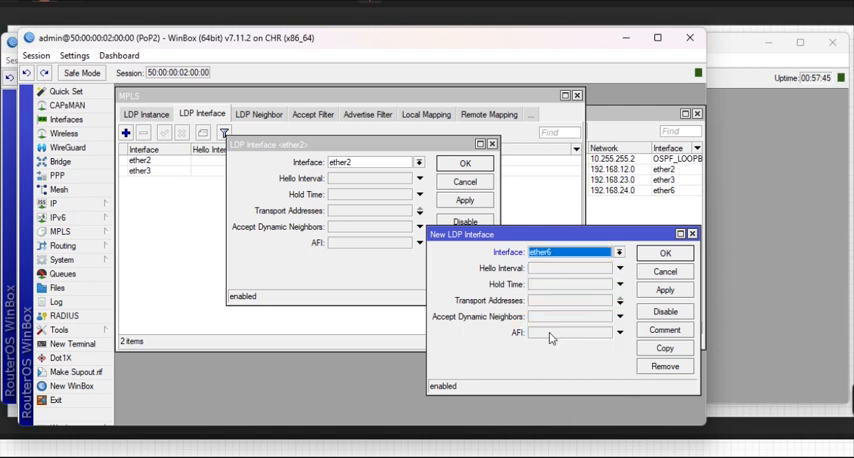
{"action": "left_click", "coordinate": [664, 252]}
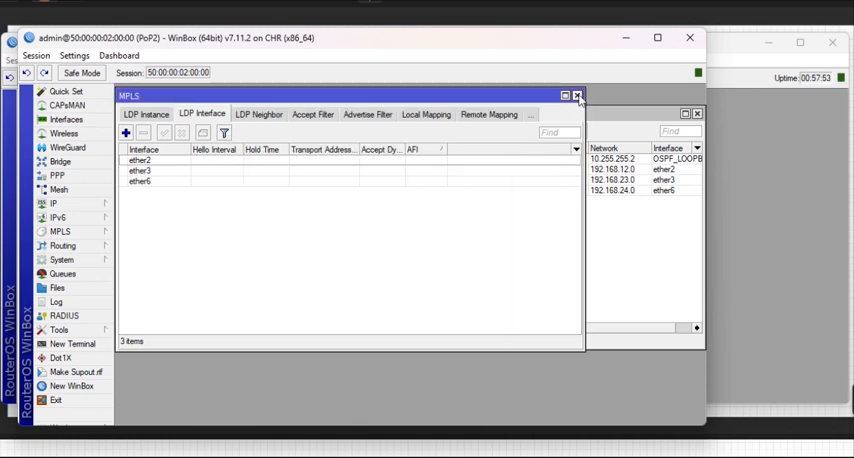
{"action": "left_click", "coordinate": [576, 94]}
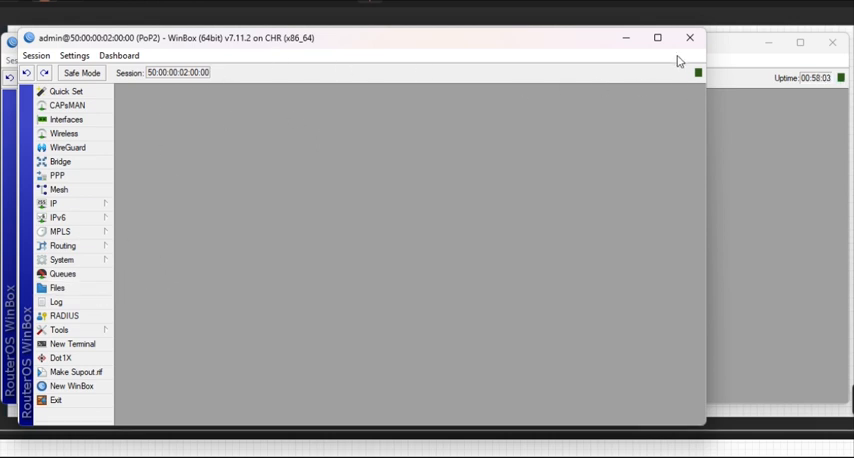
- Reopen MPLS, check LDP neighbors 10.255.255.1, .3, .4, and view twelve local mappings
{"action": "left_click", "coordinate": [60, 231]}
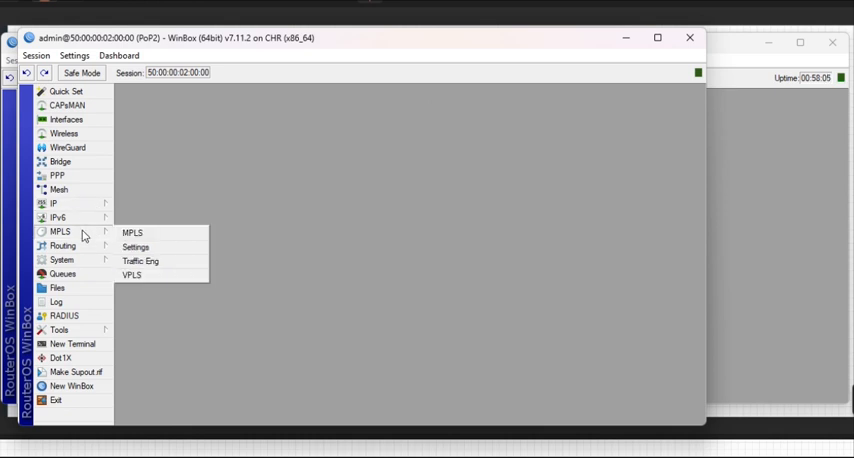
{"action": "left_click", "coordinate": [131, 232]}
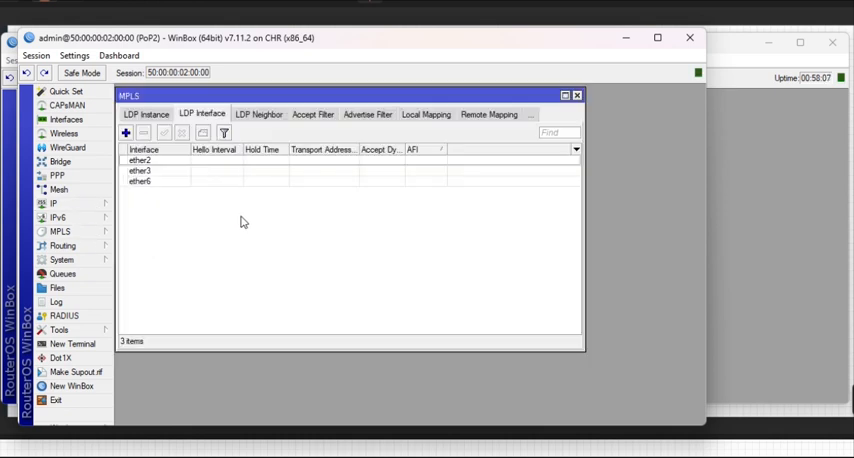
{"action": "left_click", "coordinate": [214, 114]}
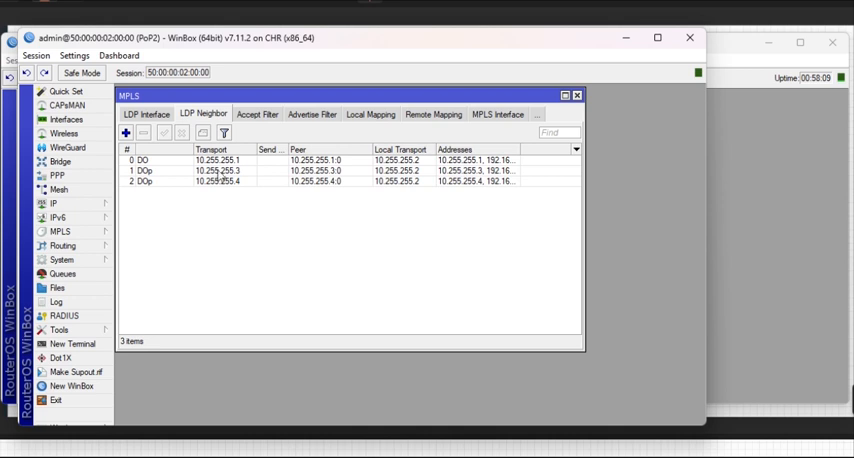
{"action": "mouse_move", "coordinate": [258, 194]}
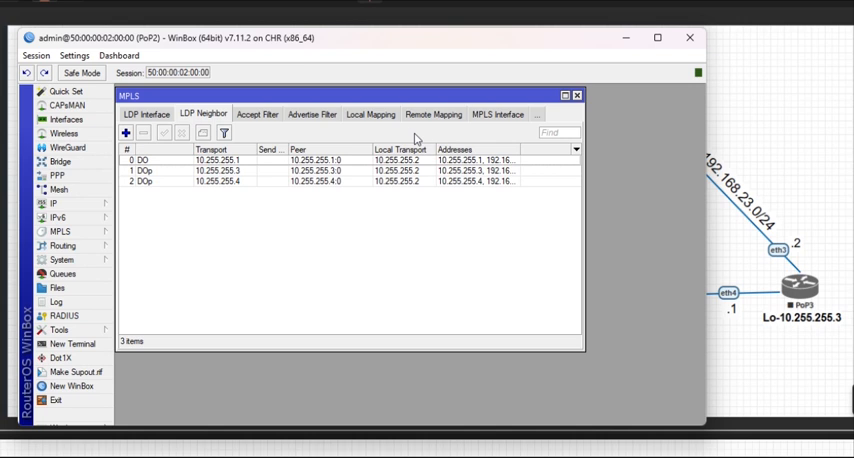
{"action": "left_click", "coordinate": [370, 113]}
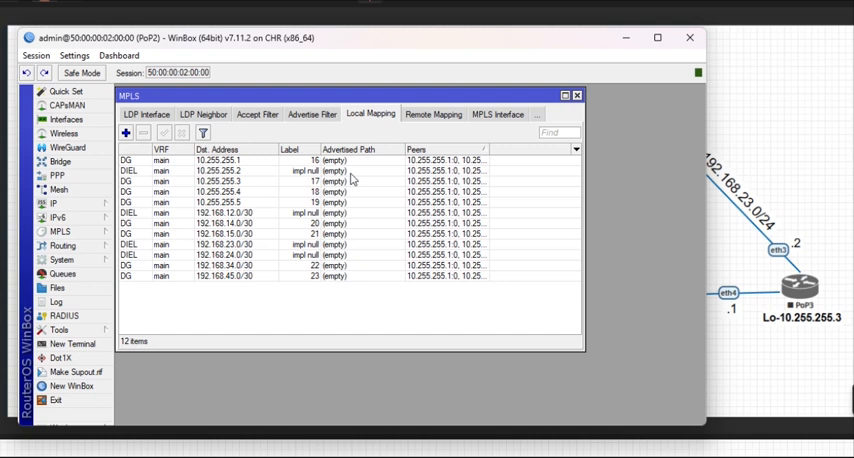
- Review the 36 remote label mappings, then return to the 10.255.255.2 LDP instance
{"action": "left_click", "coordinate": [435, 114]}
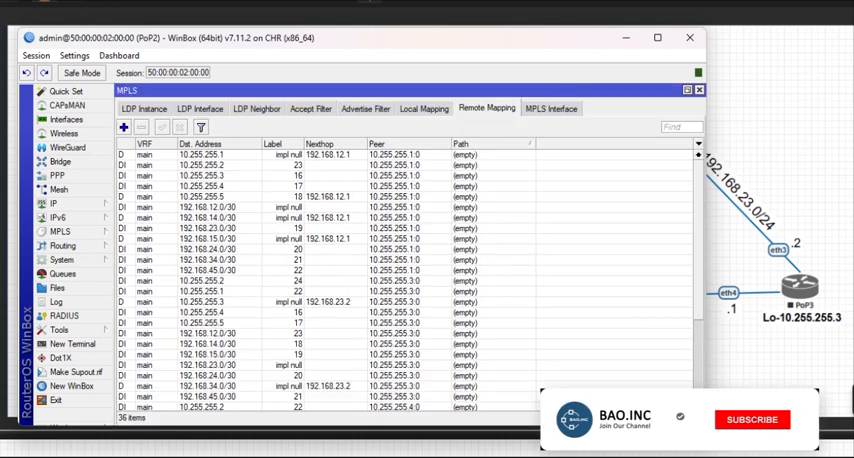
{"action": "left_click", "coordinate": [753, 419]}
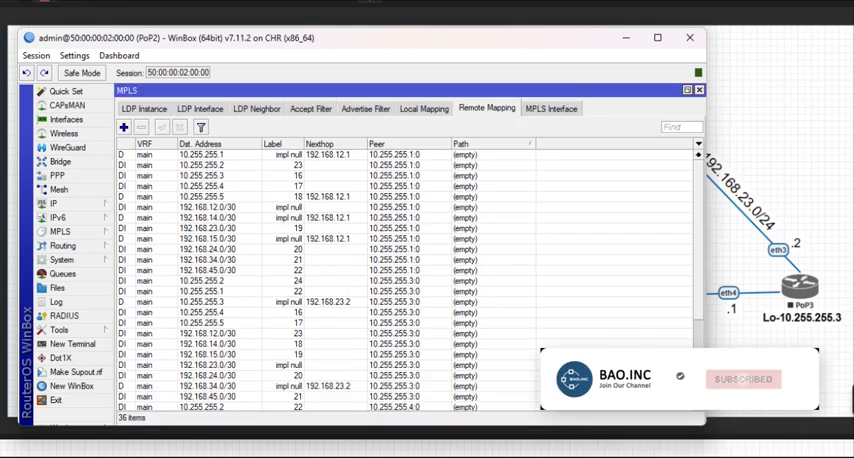
{"action": "left_click", "coordinate": [738, 379]}
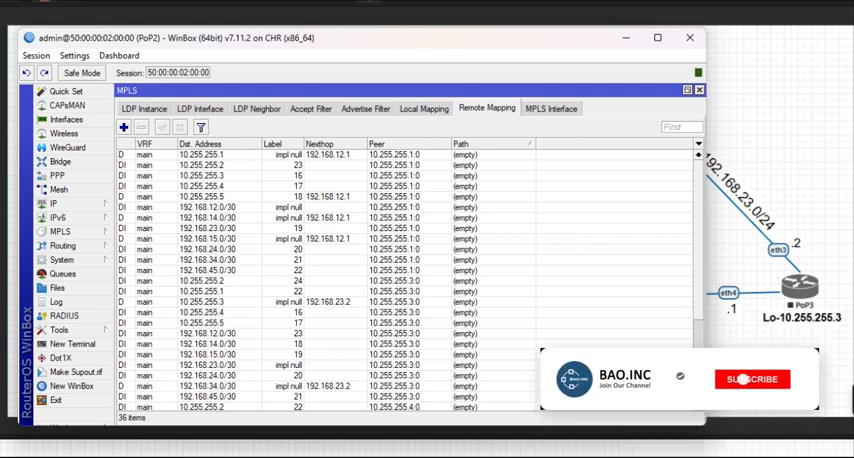
{"action": "left_click", "coordinate": [752, 379]}
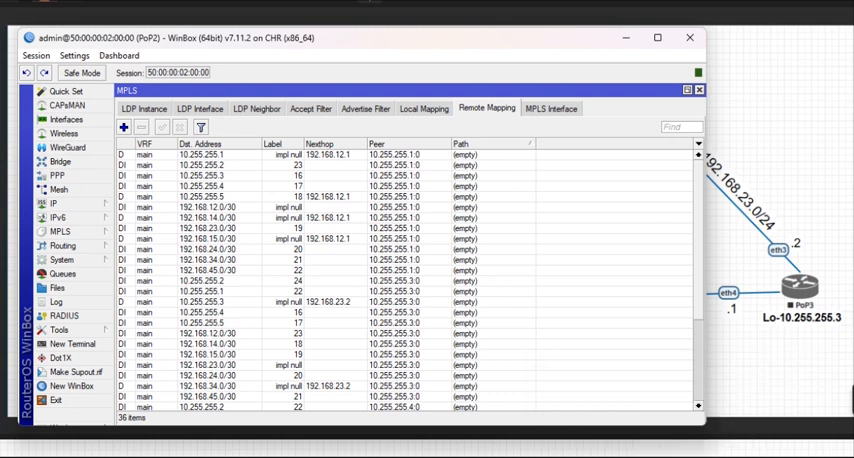
{"action": "mouse_move", "coordinate": [723, 95]}
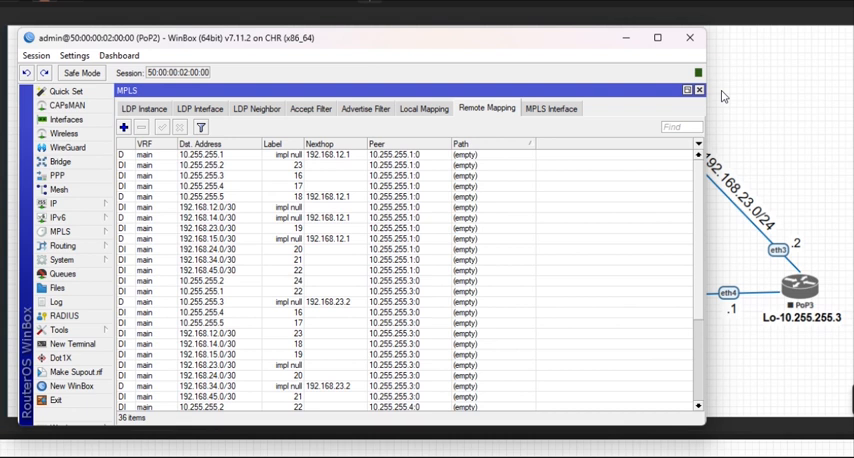
{"action": "mouse_move", "coordinate": [667, 102]}
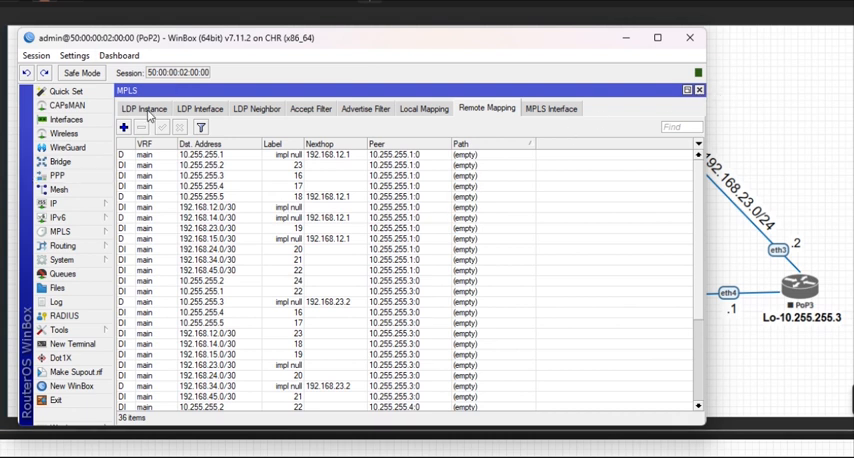
{"action": "left_click", "coordinate": [141, 110]}
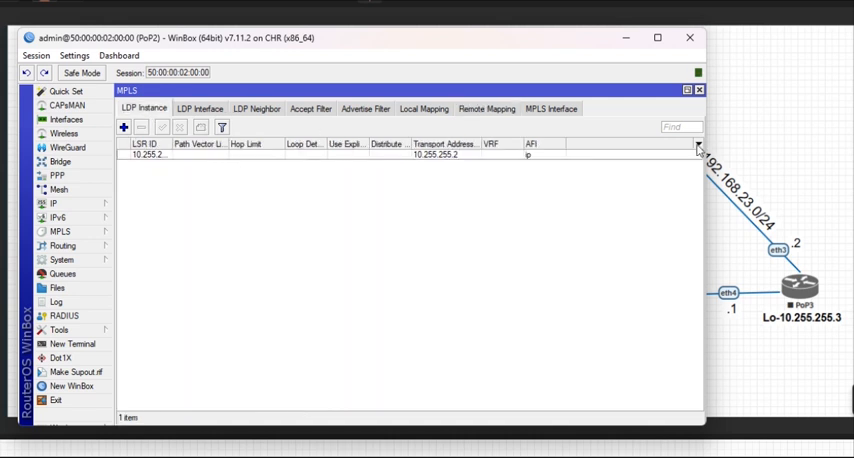